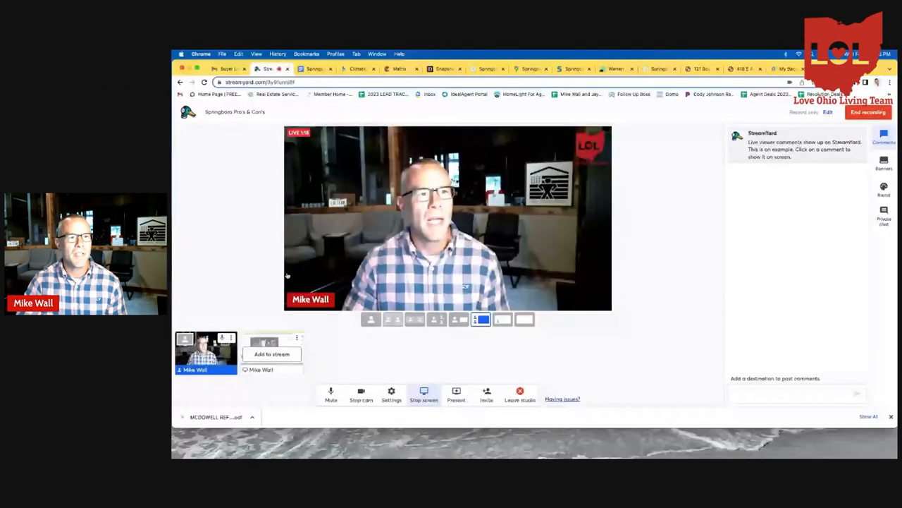
Step: Show the Springboro, Ohio BestPlaces climate page on the livestream
left_click(358, 68)
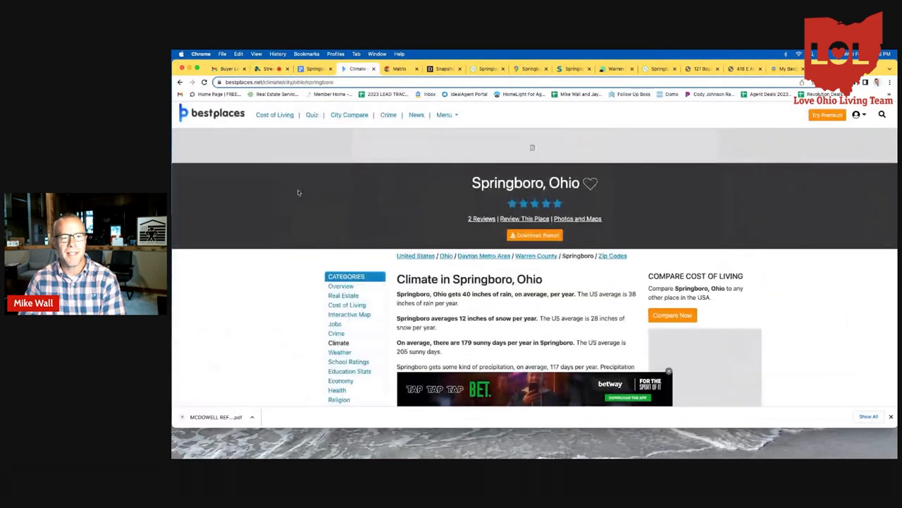
scroll("down", 3)
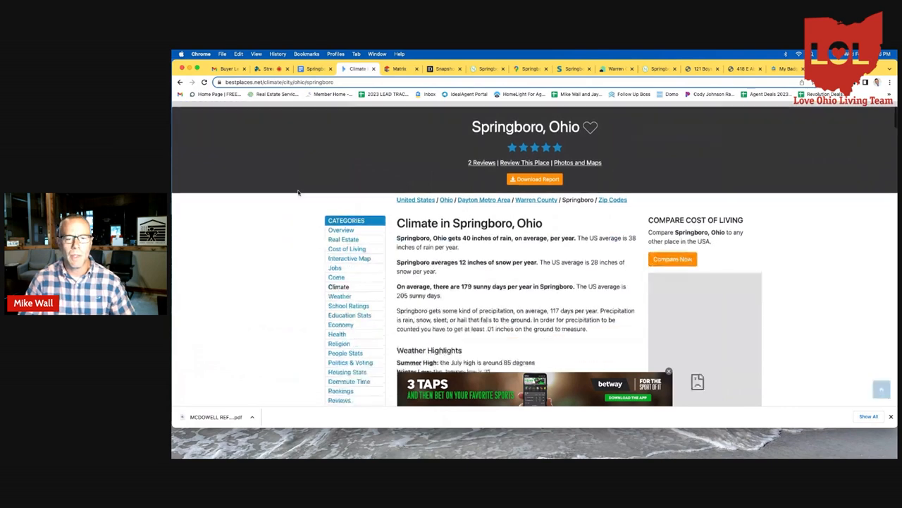
scroll("down", 3)
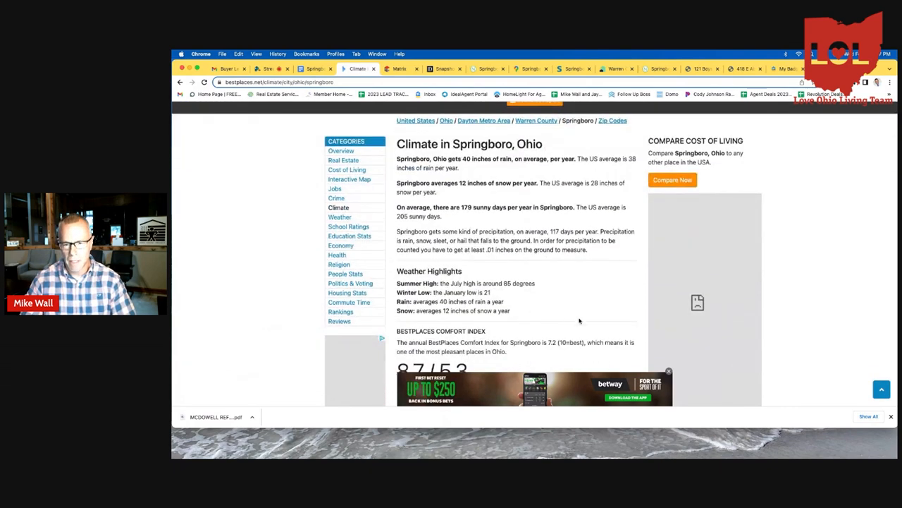
left_click(669, 372)
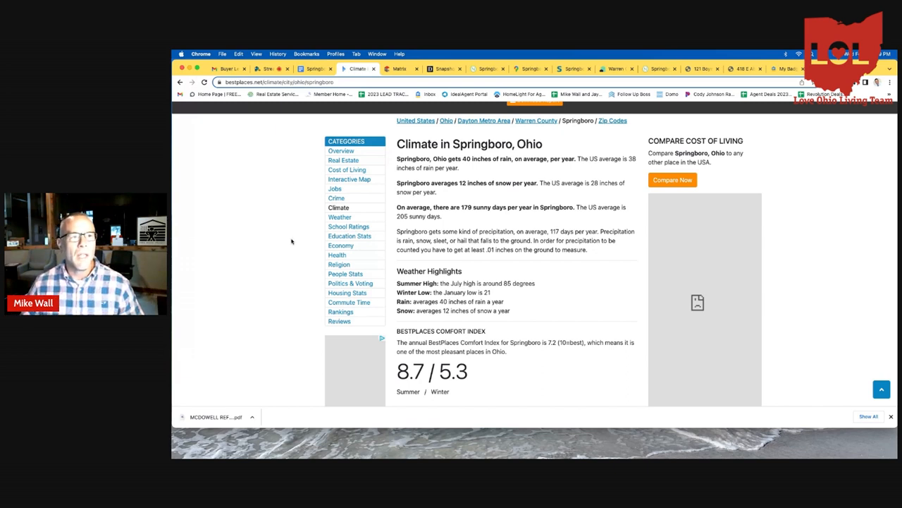
Step: Review the doc's cons on weather, sale prices and taxes, then bring up the sold listing
left_click(314, 68)
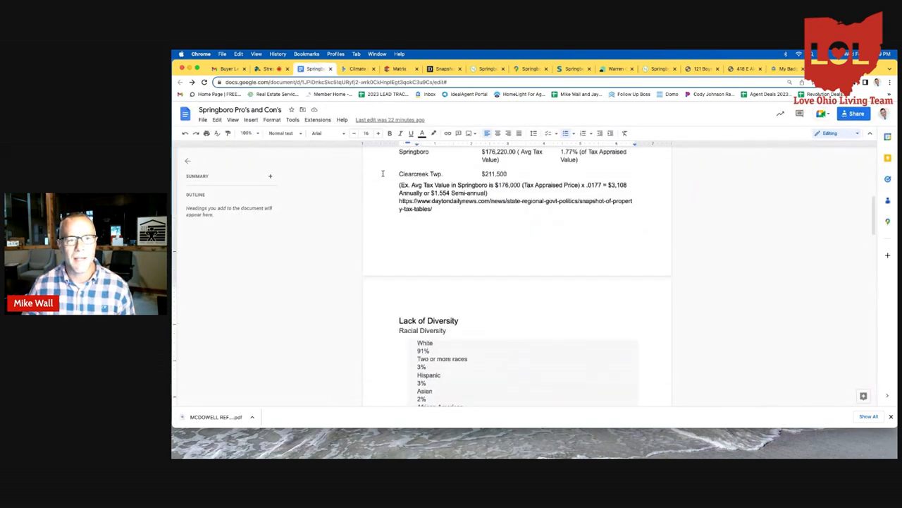
scroll("up", 3)
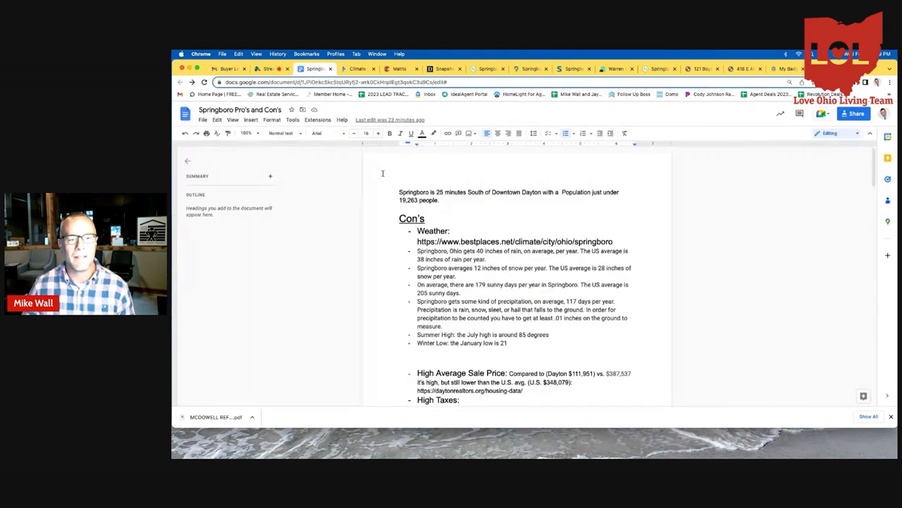
scroll("down", 3)
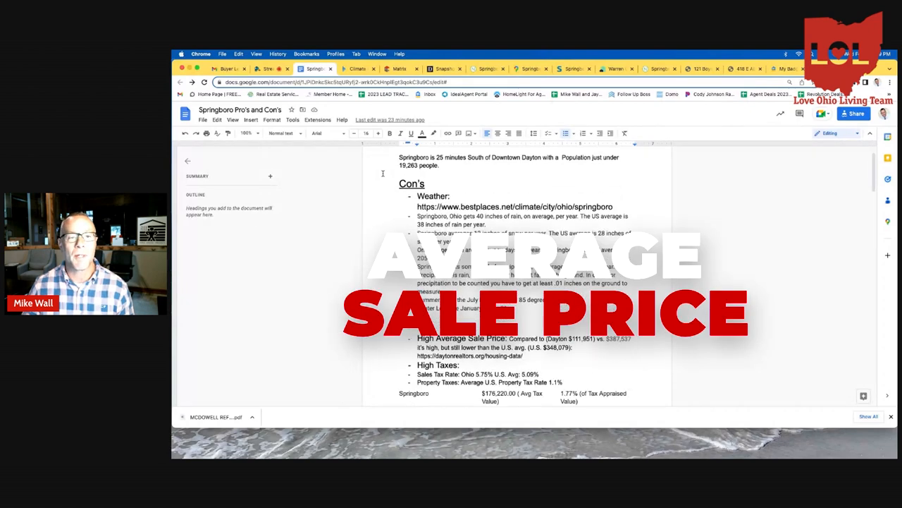
scroll("down", 3)
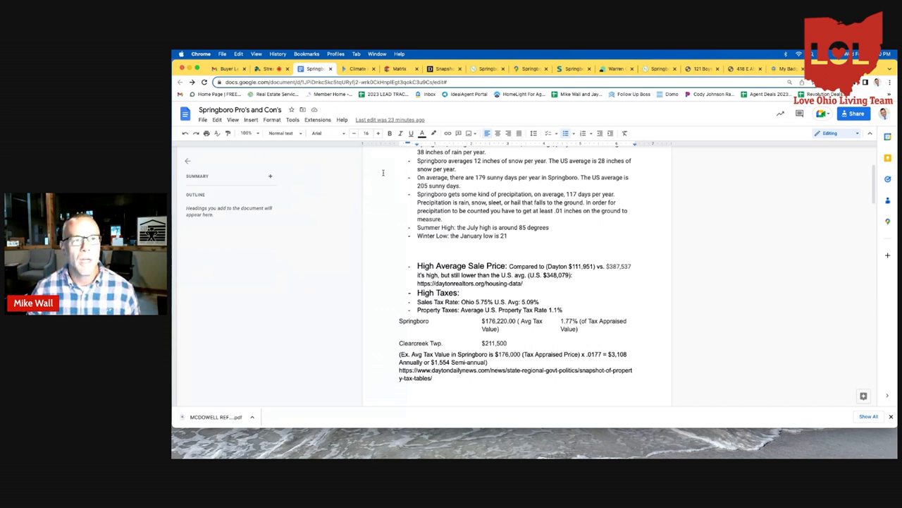
left_click(400, 68)
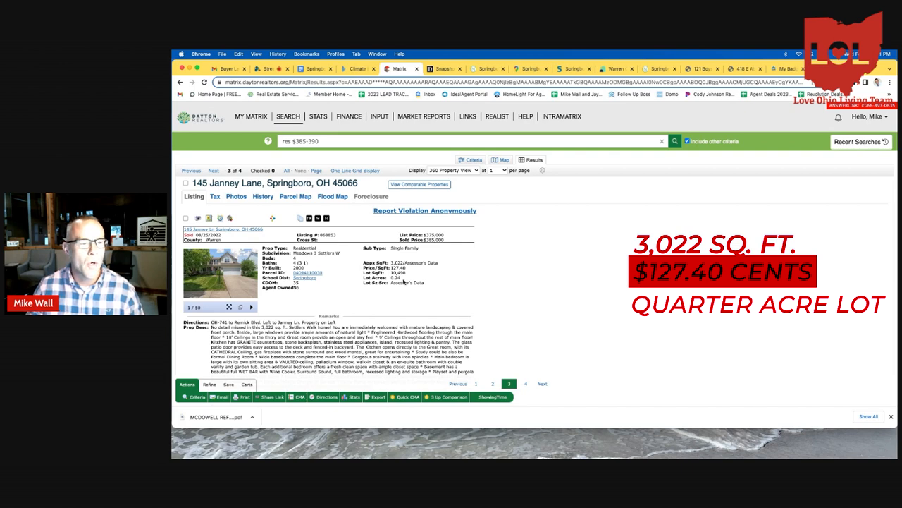
scroll("up", 3)
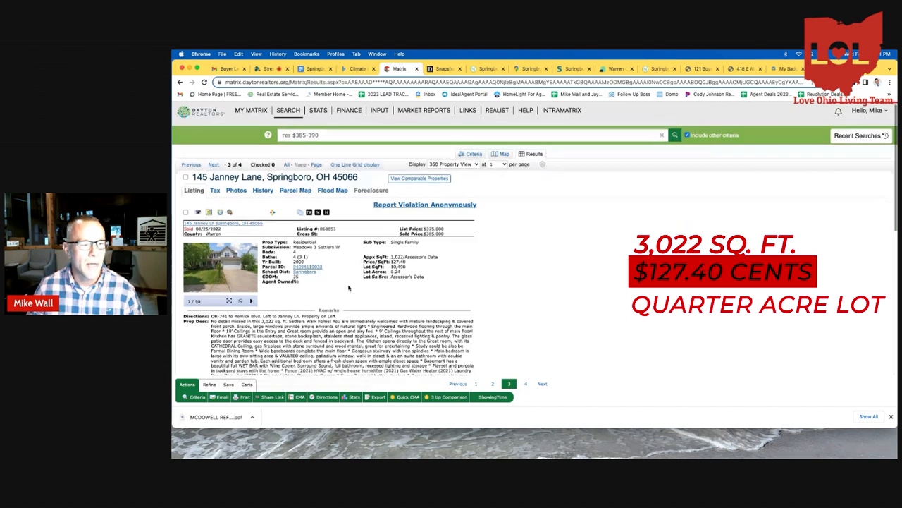
scroll("down", 3)
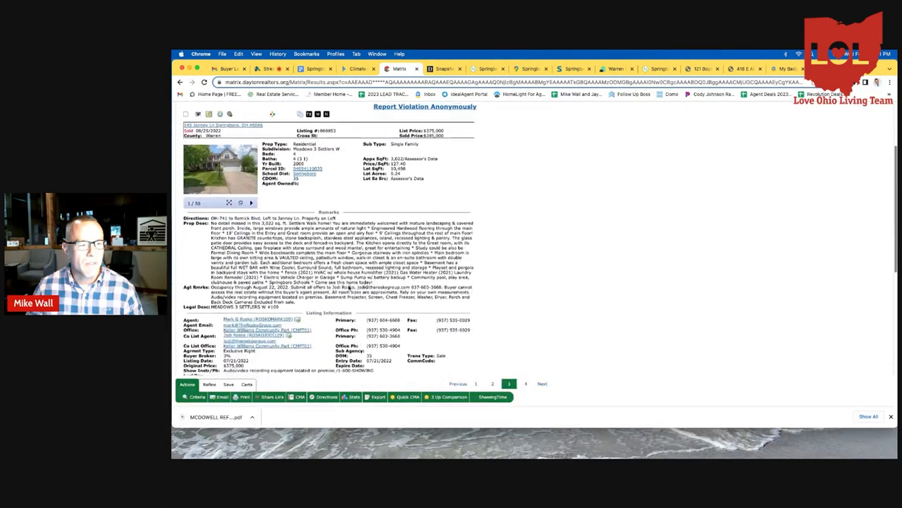
scroll("down", 3)
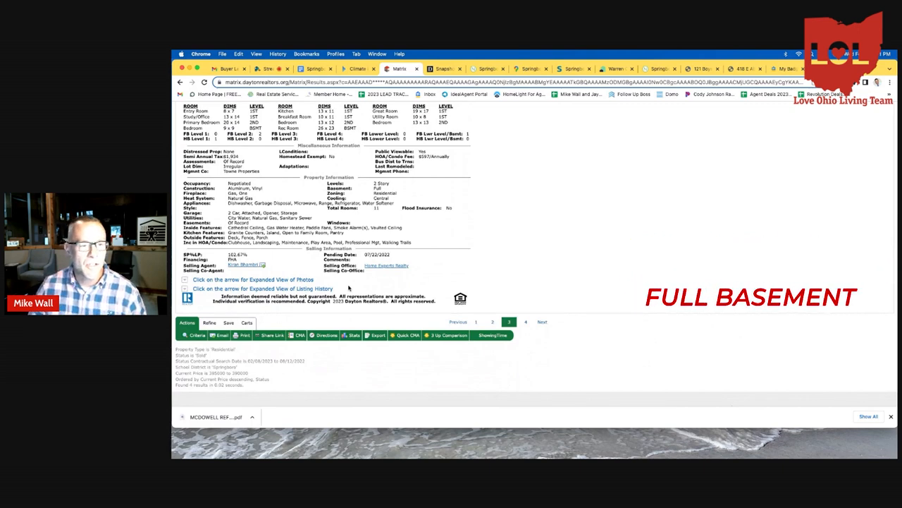
scroll("up", 3)
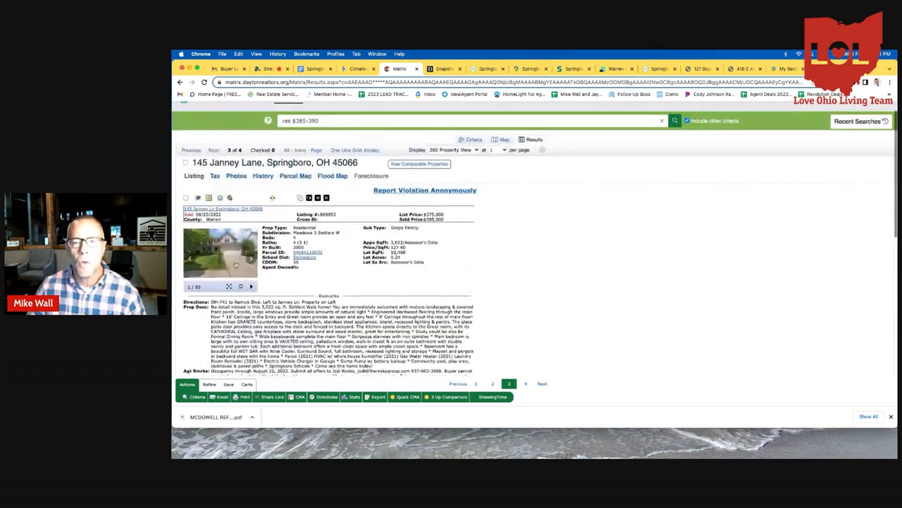
left_click(220, 252)
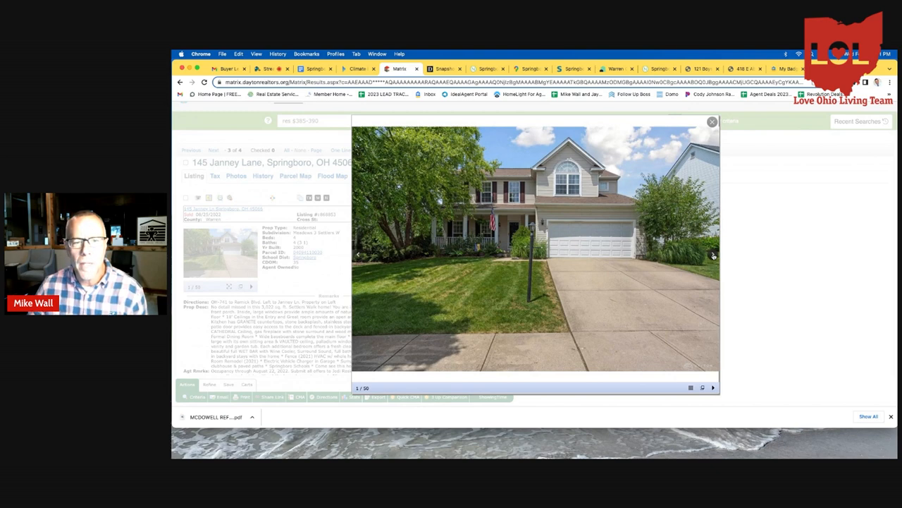
Step: Browse the exterior, porch, entryway, great room, living room, kitchen, half bath, office and staircase photos
left_click(713, 255)
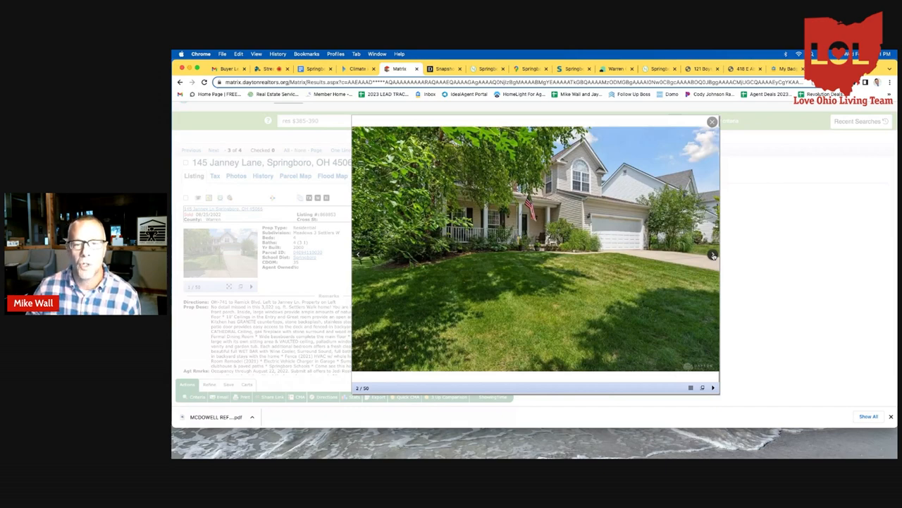
left_click(712, 254)
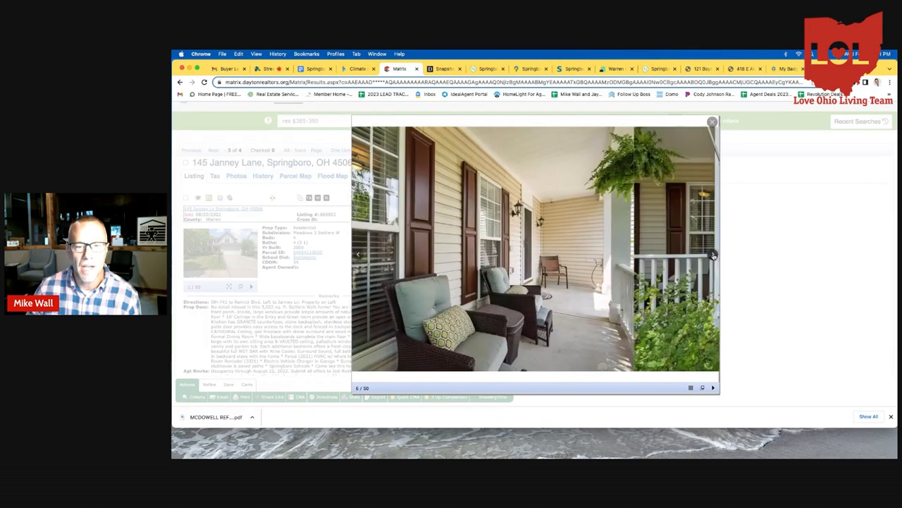
left_click(712, 254)
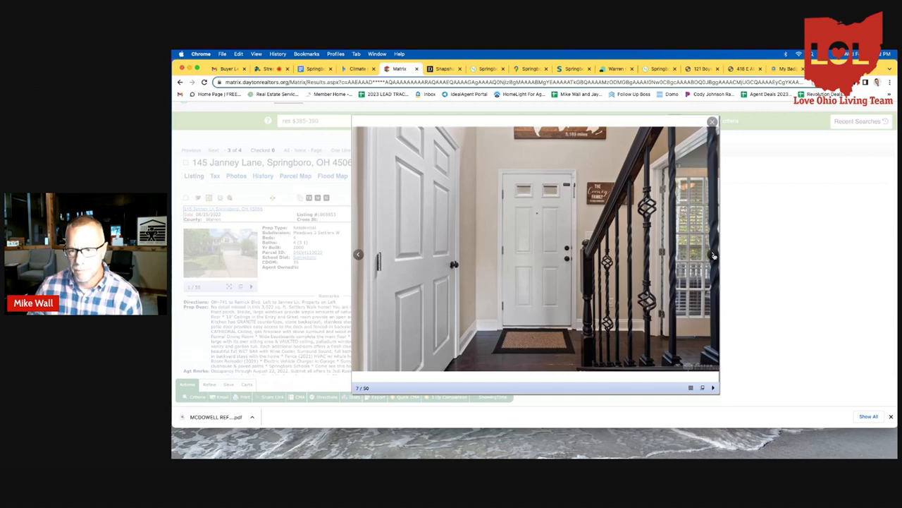
left_click(713, 255)
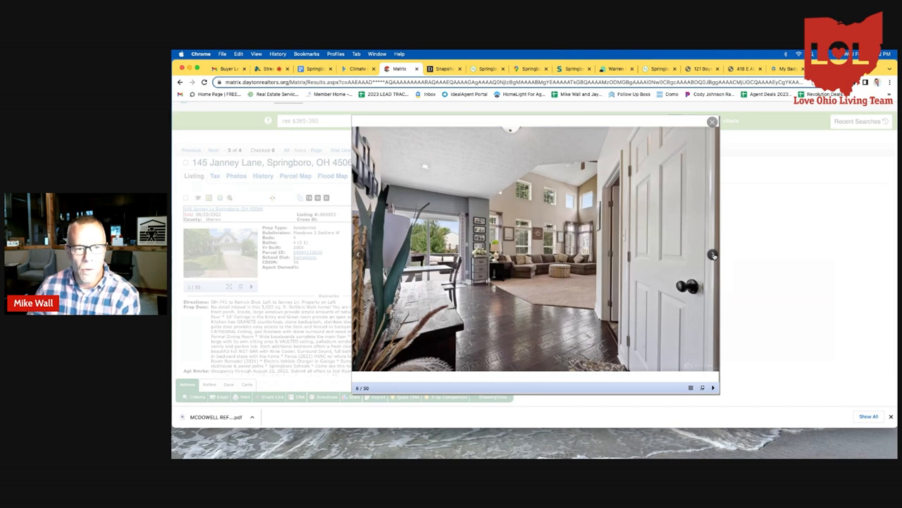
left_click(713, 255)
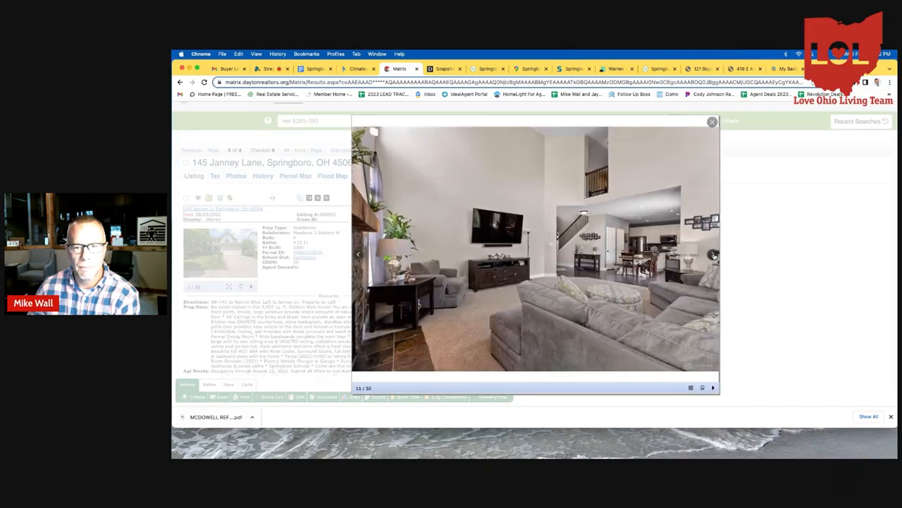
left_click(713, 254)
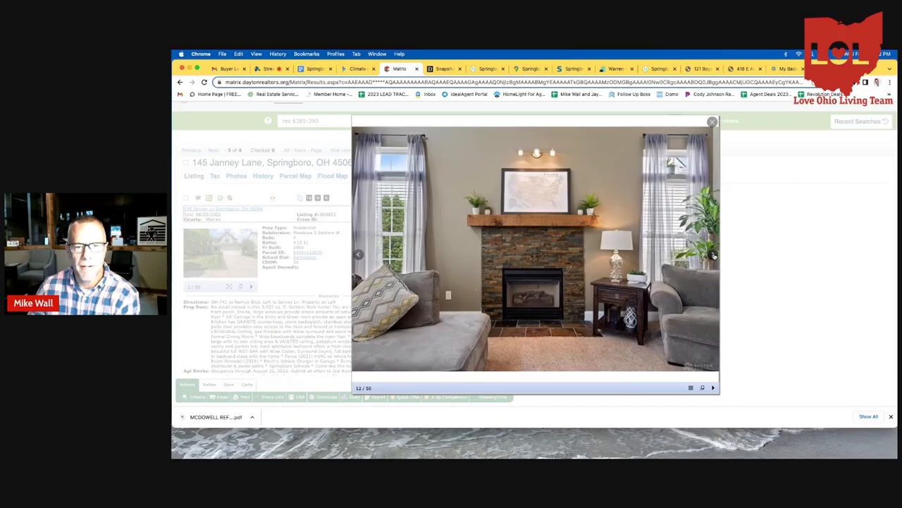
left_click(713, 254)
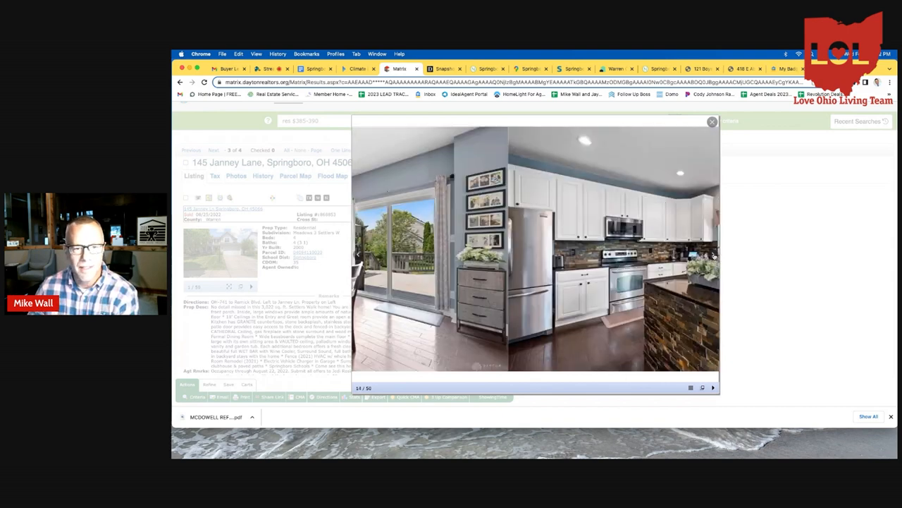
left_click(712, 254)
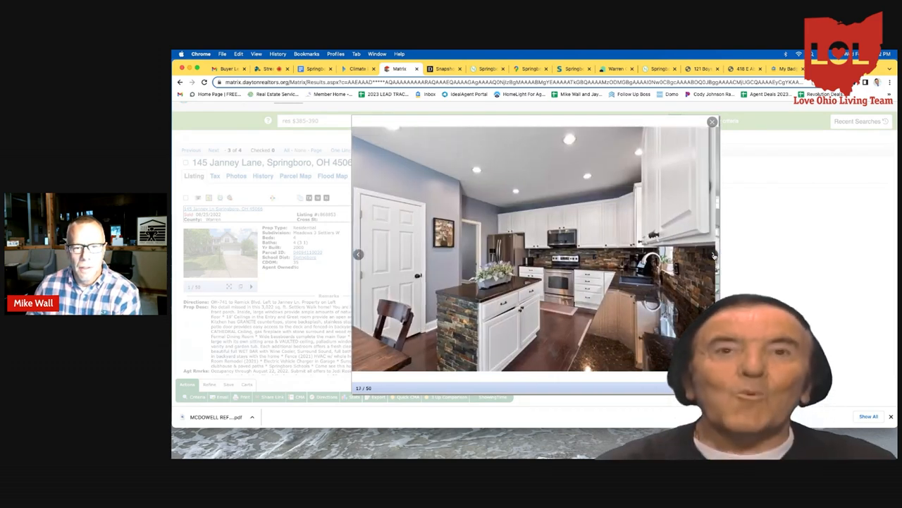
left_click(712, 254)
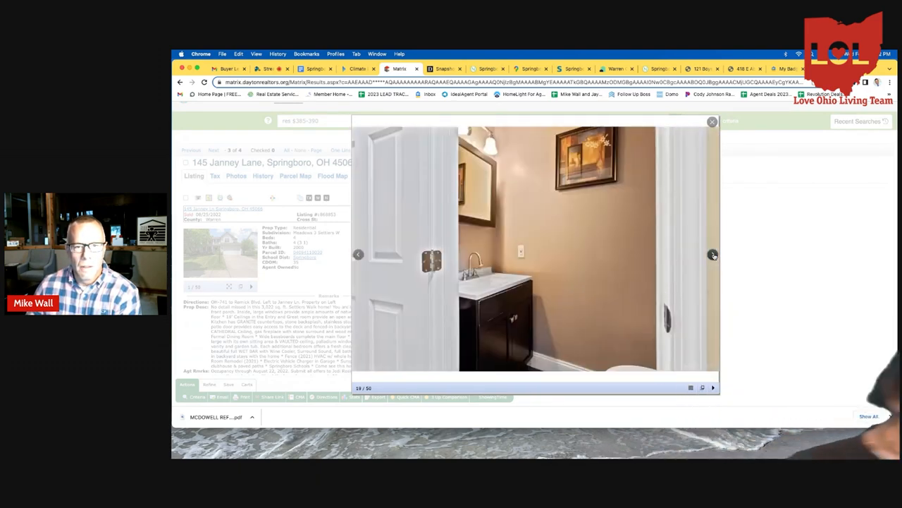
left_click(713, 254)
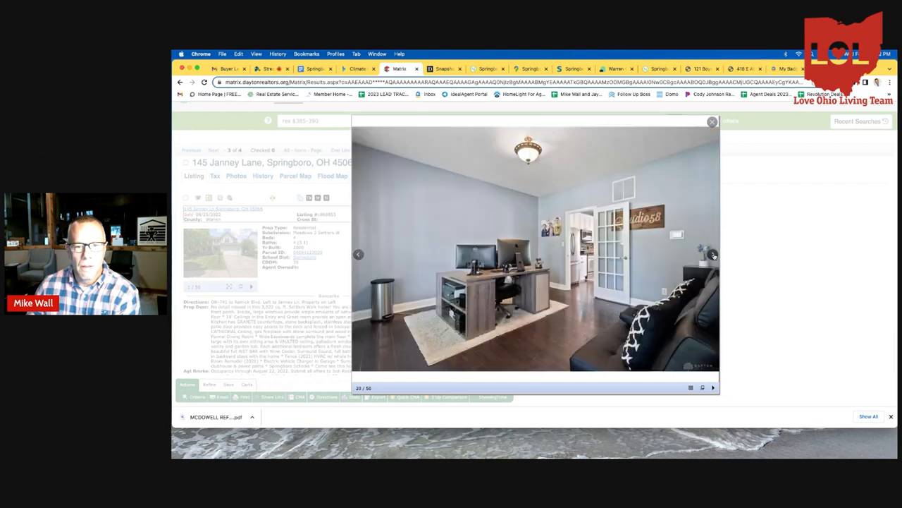
left_click(712, 254)
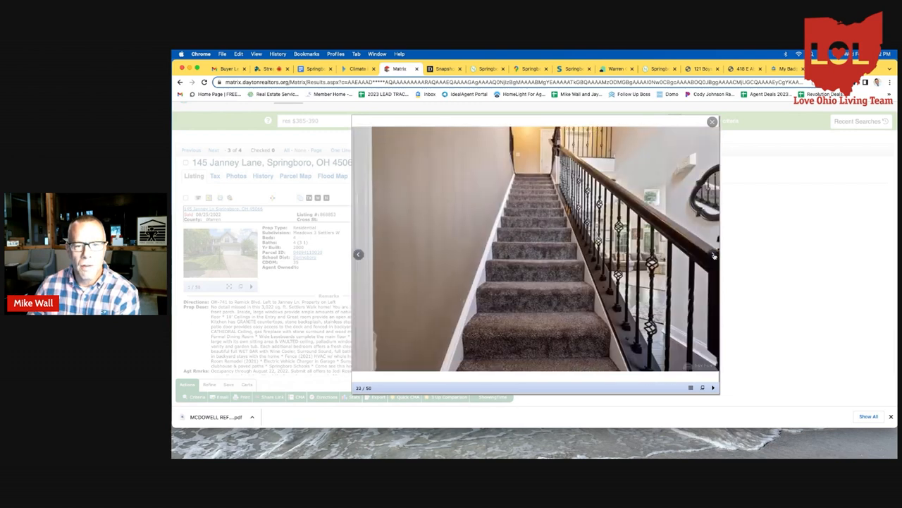
Step: Browse the remaining photos, including bathroom and backyard, to 46 of 50, then close the viewer
left_click(713, 255)
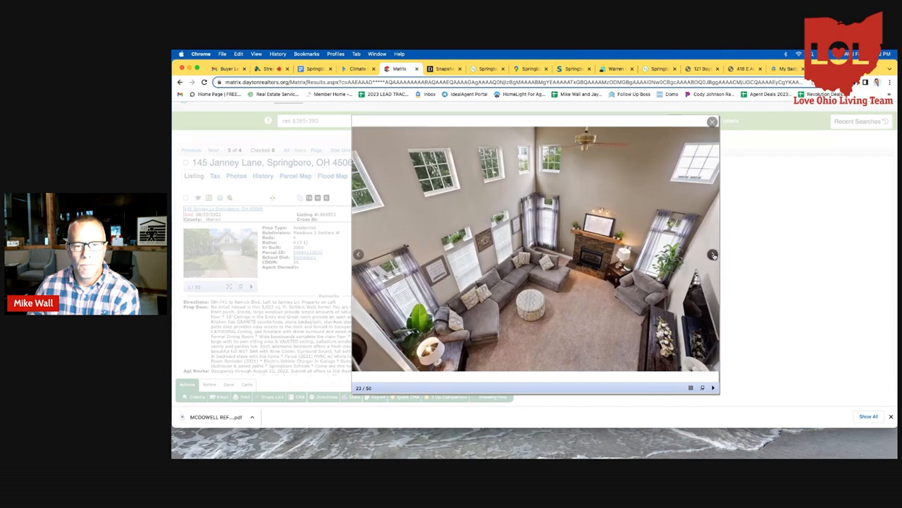
left_click(713, 254)
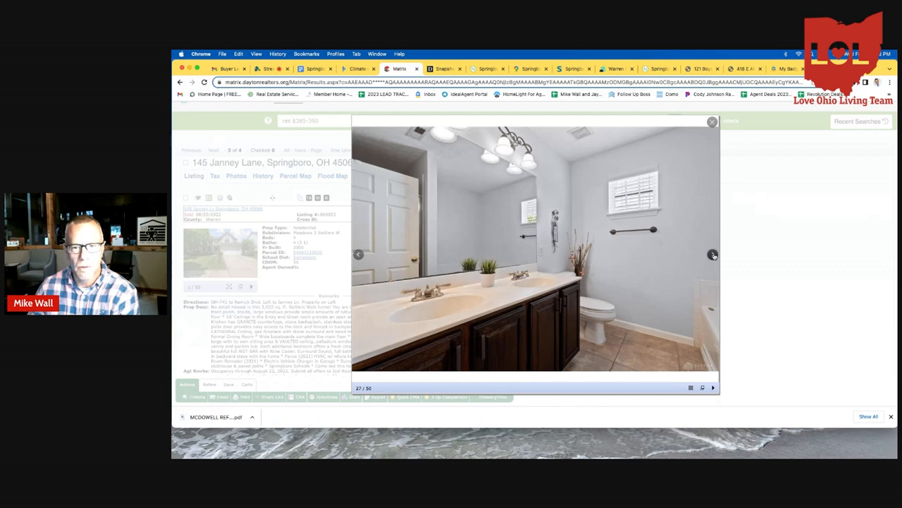
left_click(713, 255)
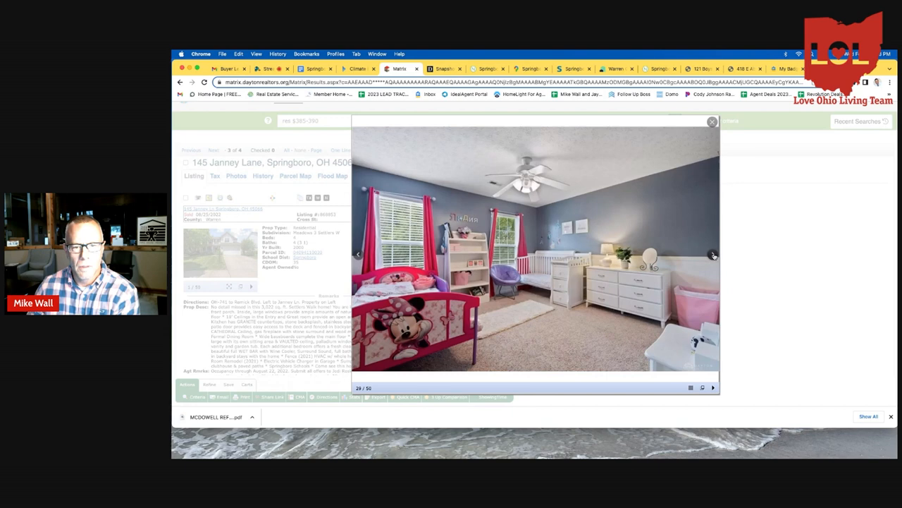
left_click(714, 255)
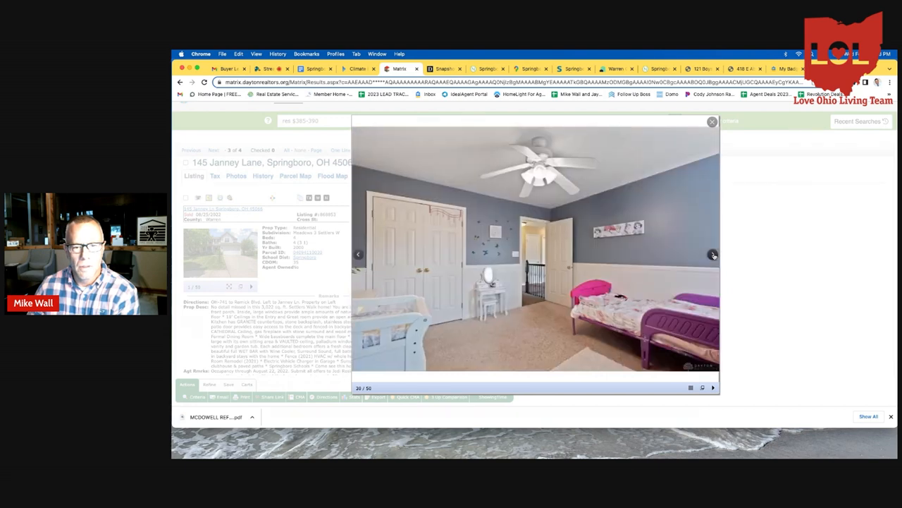
left_click(713, 254)
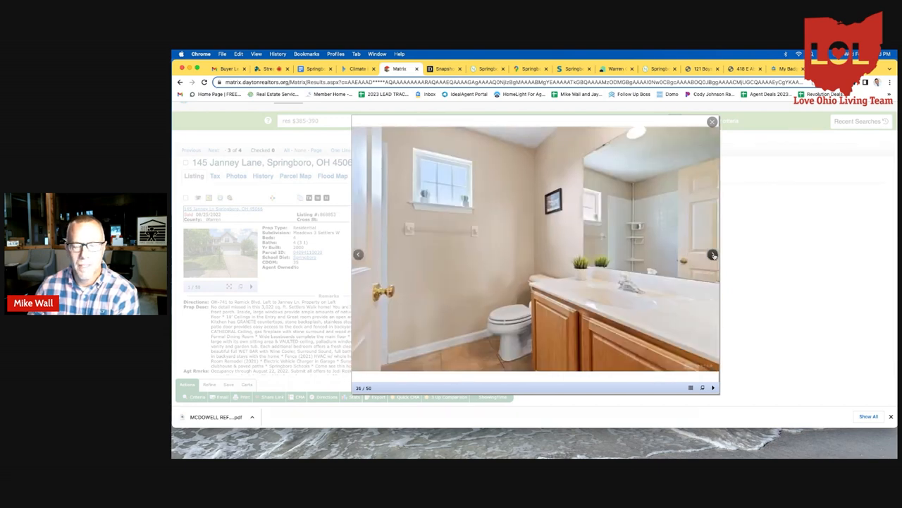
left_click(712, 254)
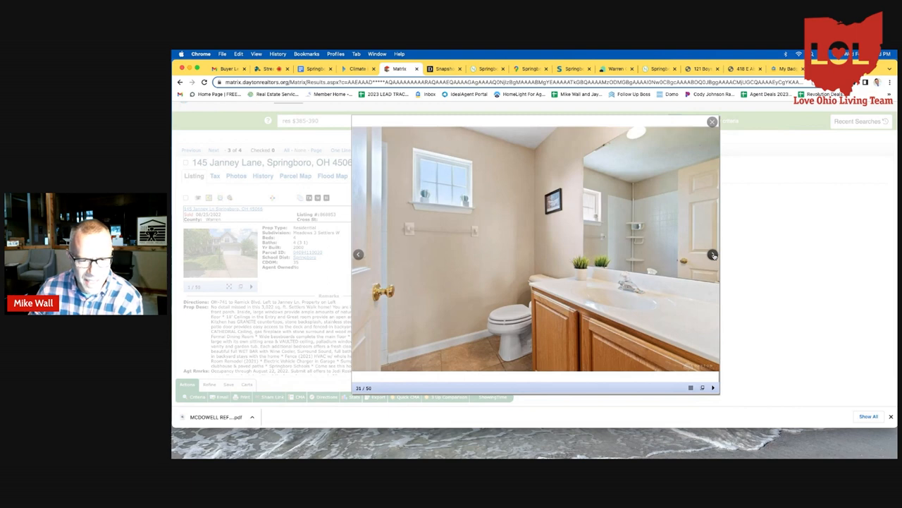
left_click(713, 255)
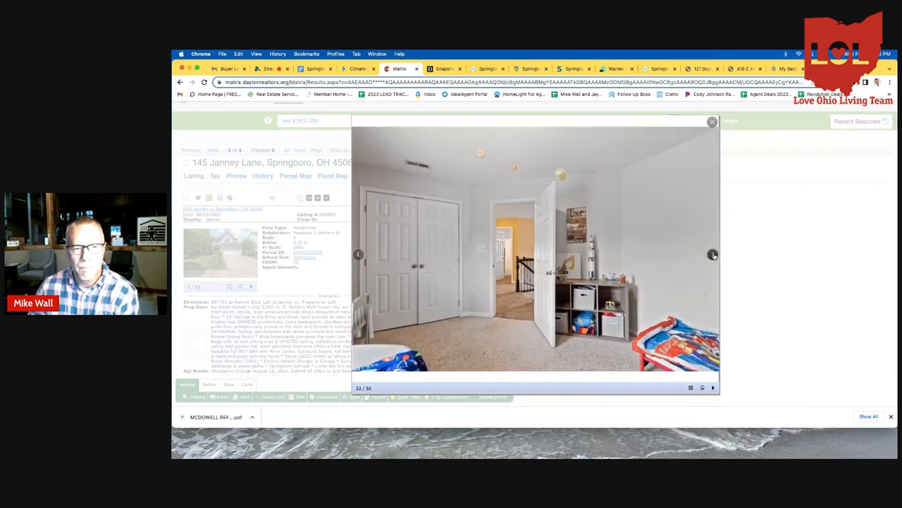
left_click(712, 254)
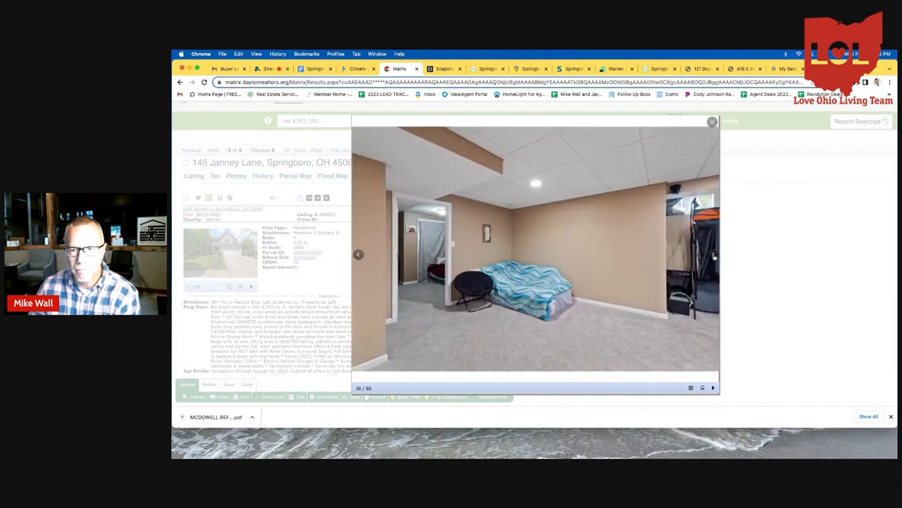
left_click(713, 254)
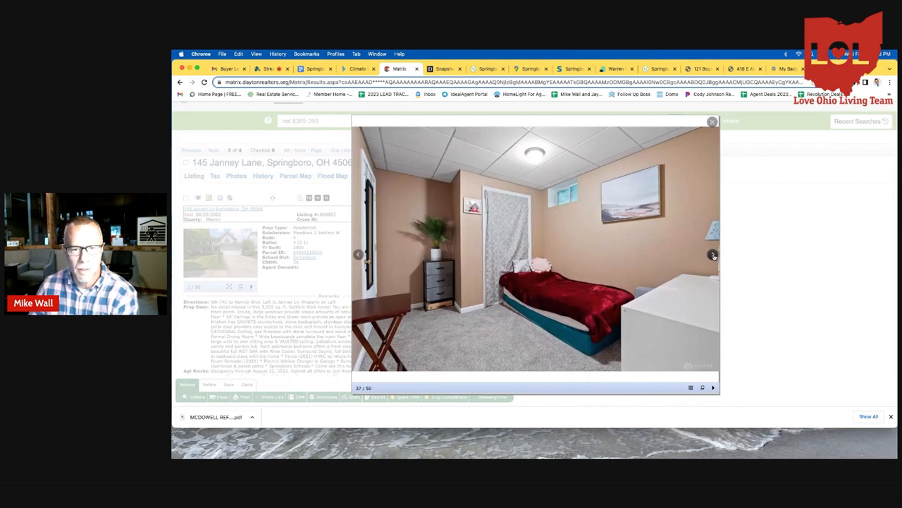
left_click(713, 255)
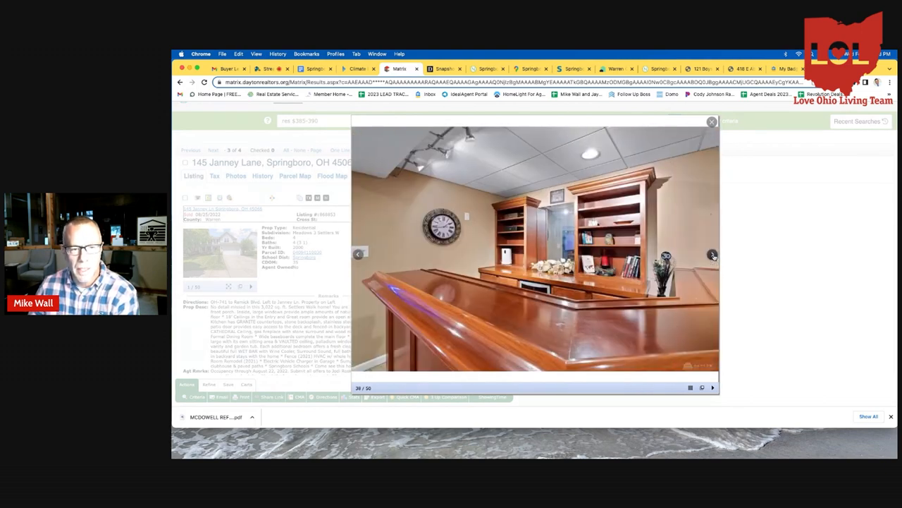
left_click(712, 255)
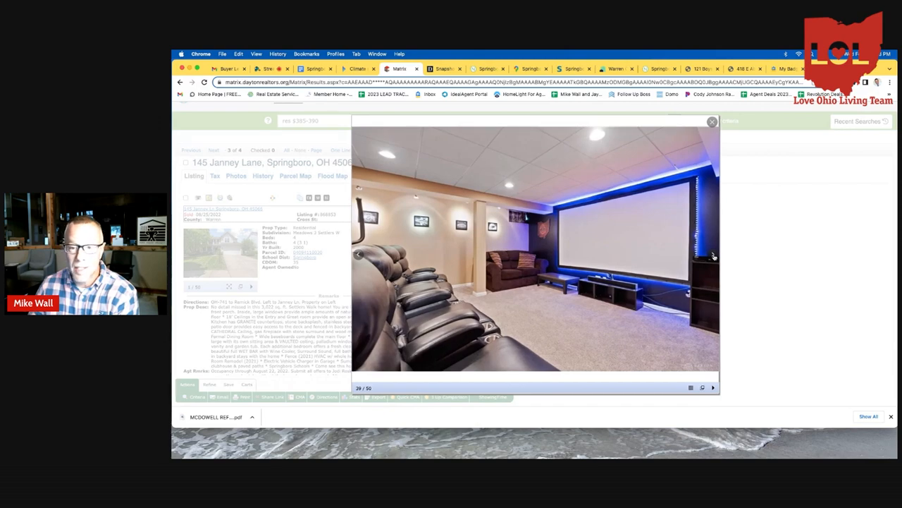
left_click(712, 255)
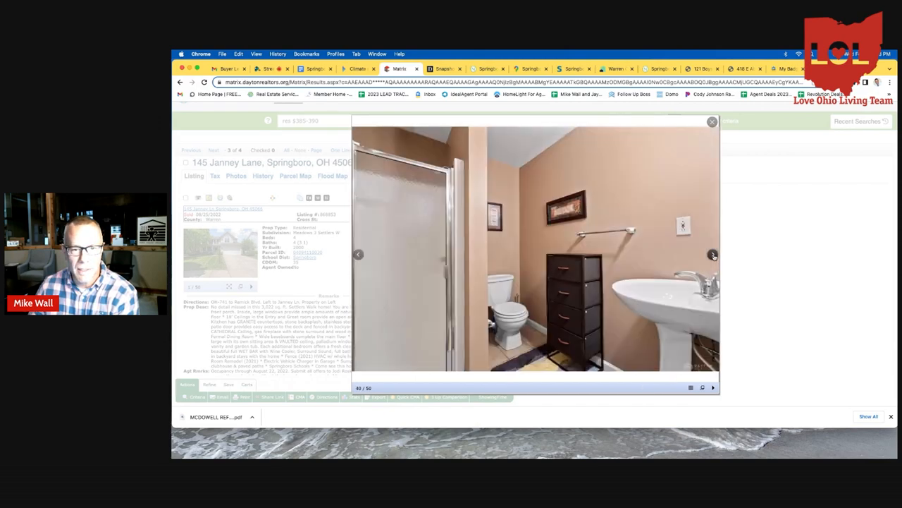
left_click(713, 254)
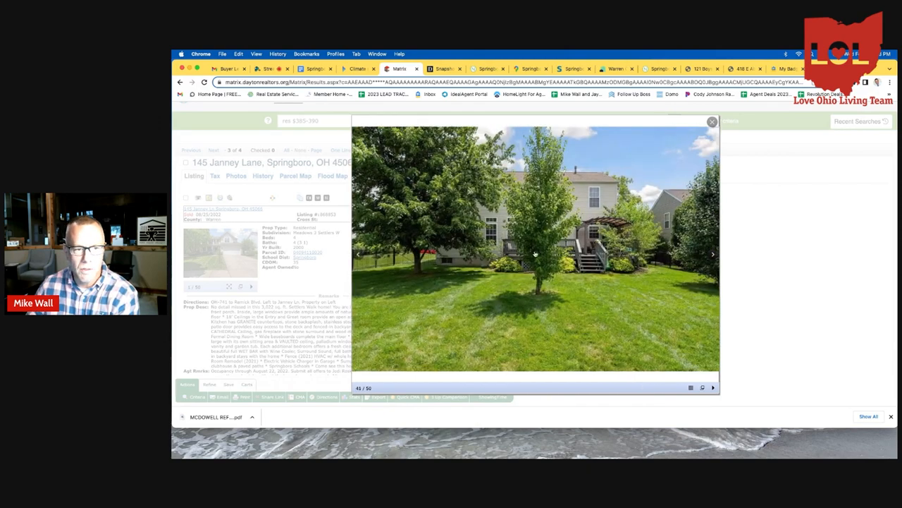
left_click(358, 253)
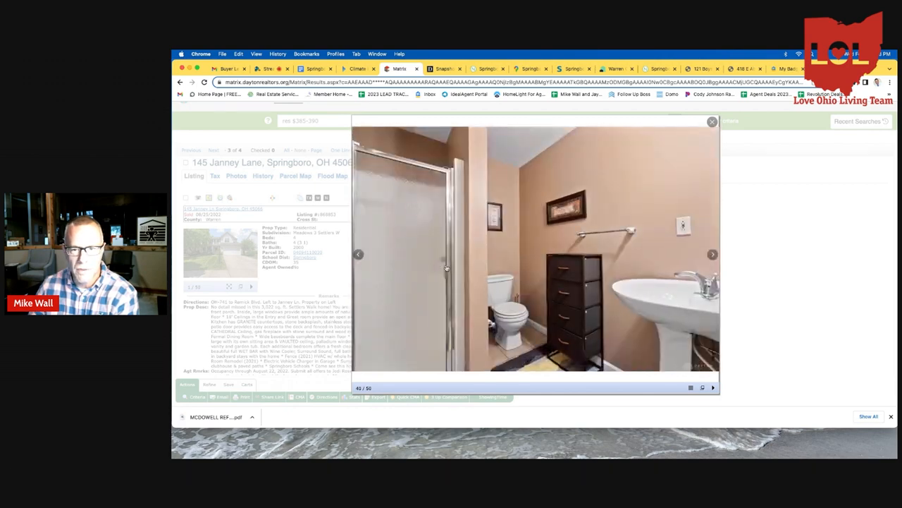
left_click(713, 254)
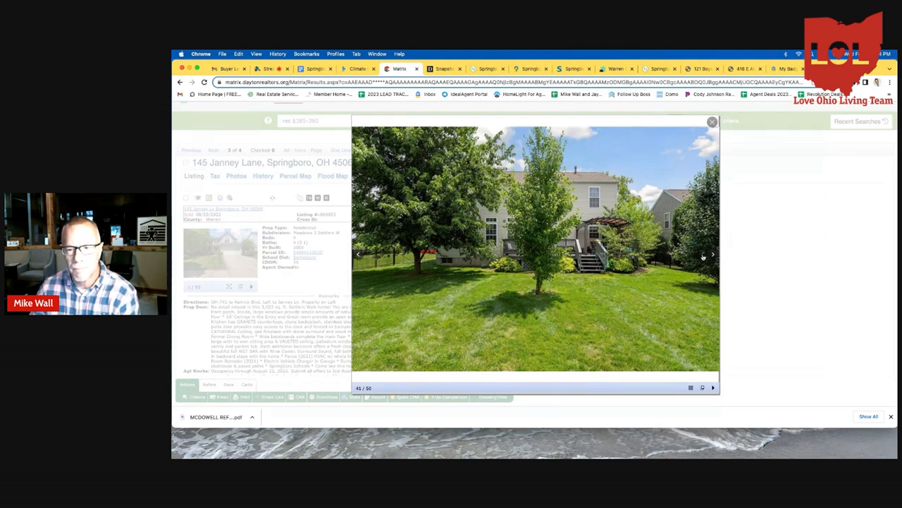
left_click(713, 254)
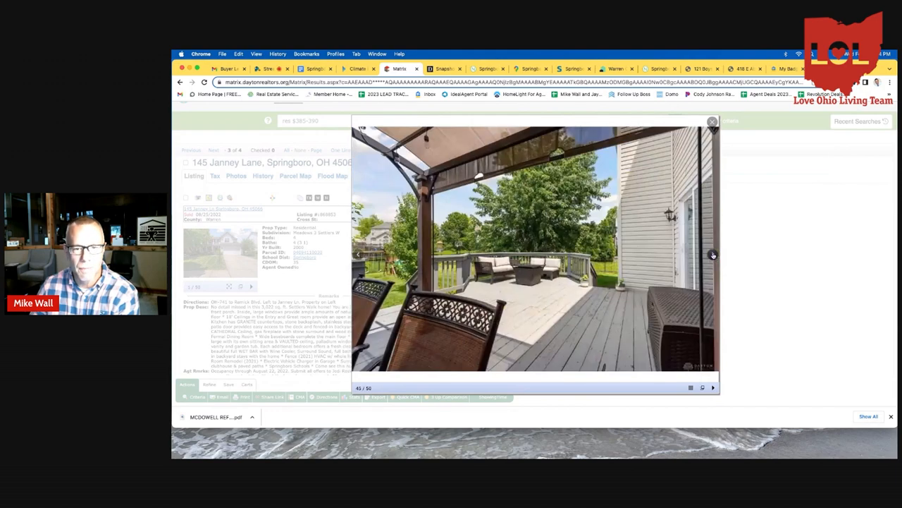
left_click(712, 255)
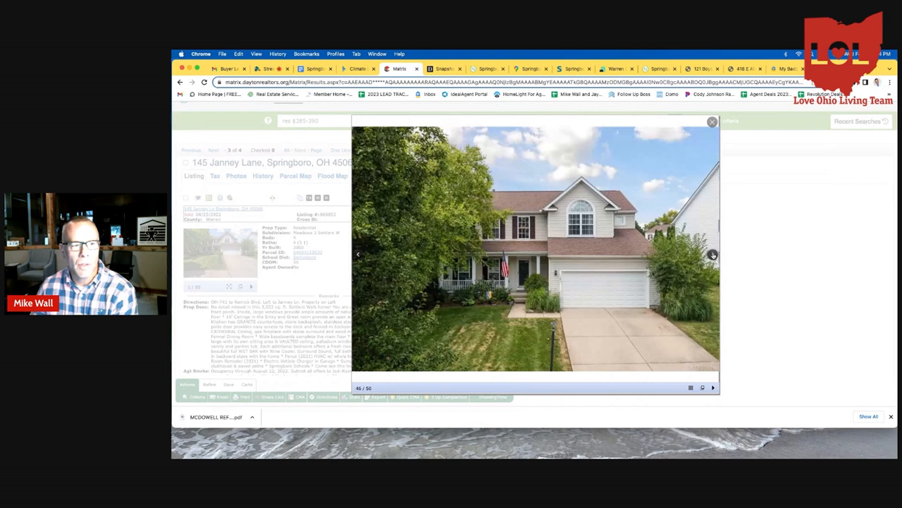
left_click(712, 122)
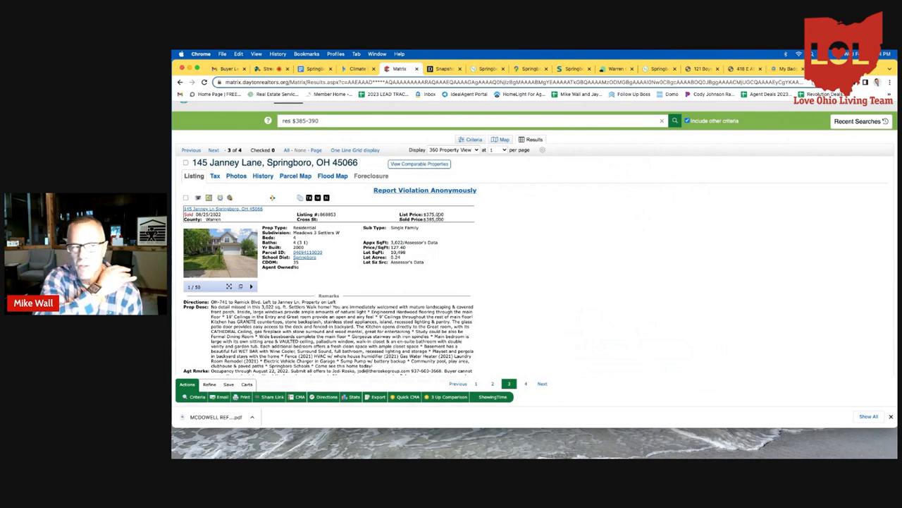
mouse_move(358, 114)
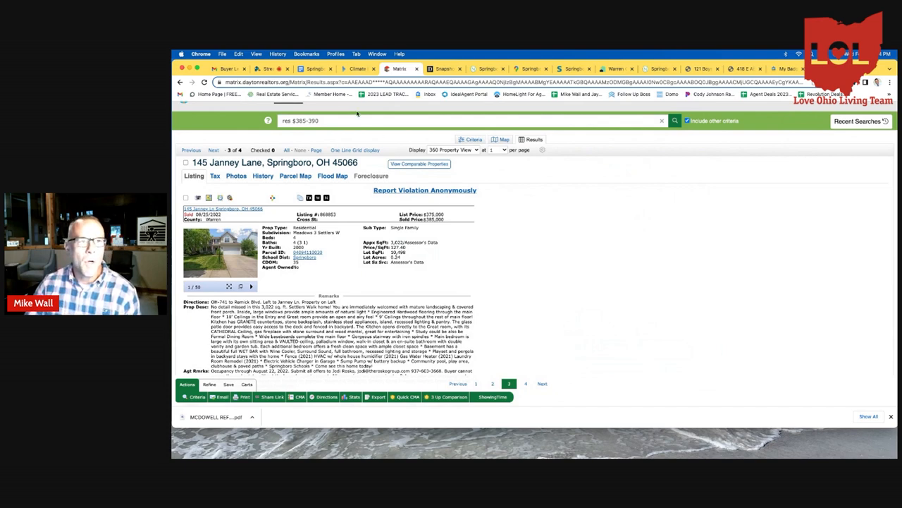
Step: Return to the Springboro Pro's and Con's doc at its High Taxes section
left_click(314, 68)
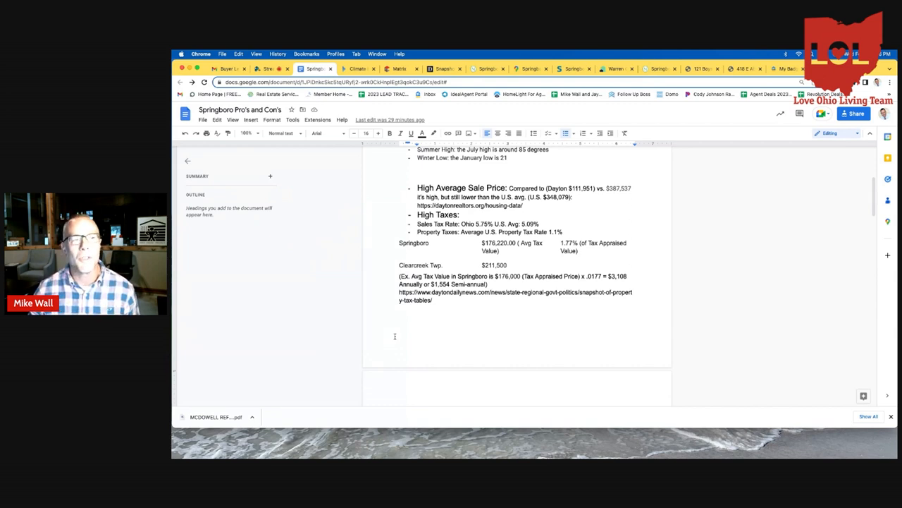
Step: Scroll down to the Lack of Diversity section and the distance-to-Downtown con
scroll("down", 3)
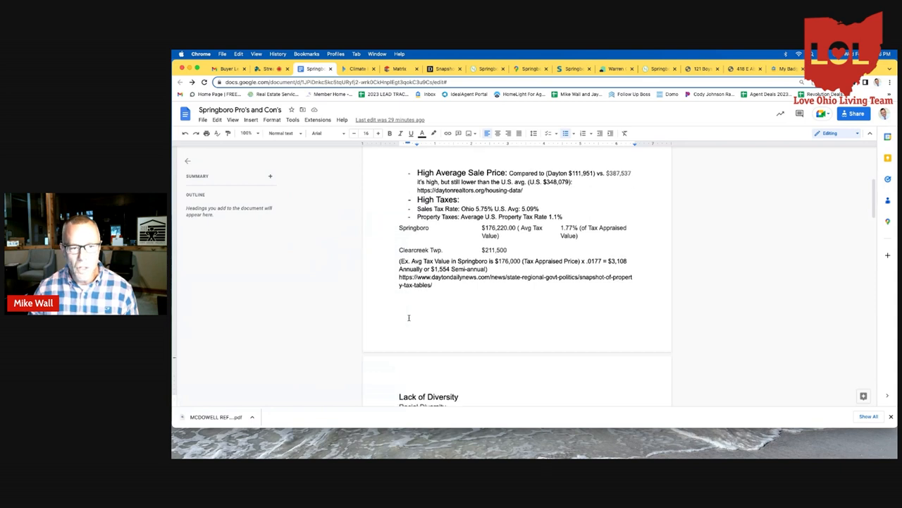
scroll("down", 3)
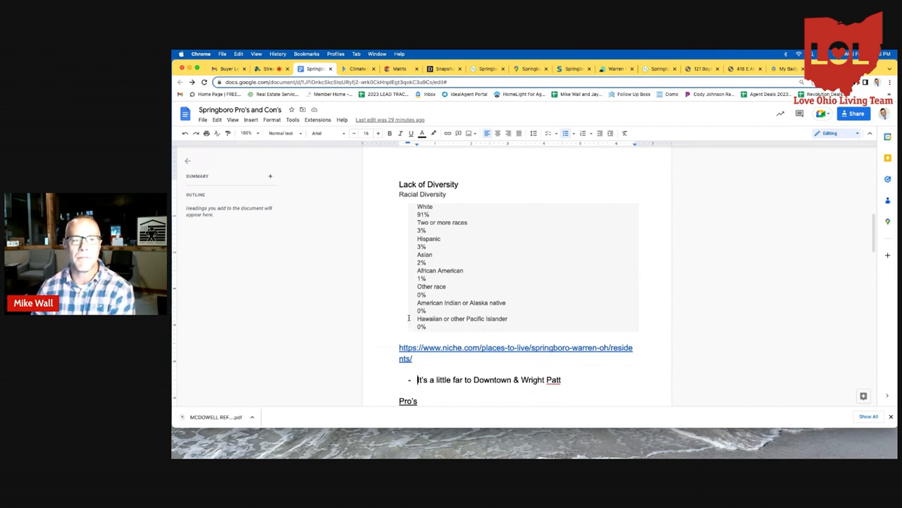
mouse_move(396, 260)
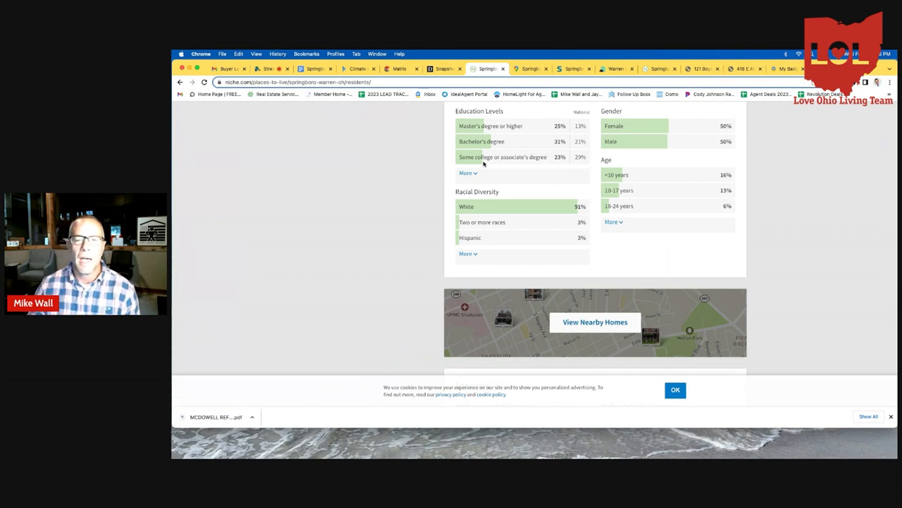
Step: Expand Niche's full Springboro racial diversity list, then return to the Google Doc
left_click(467, 254)
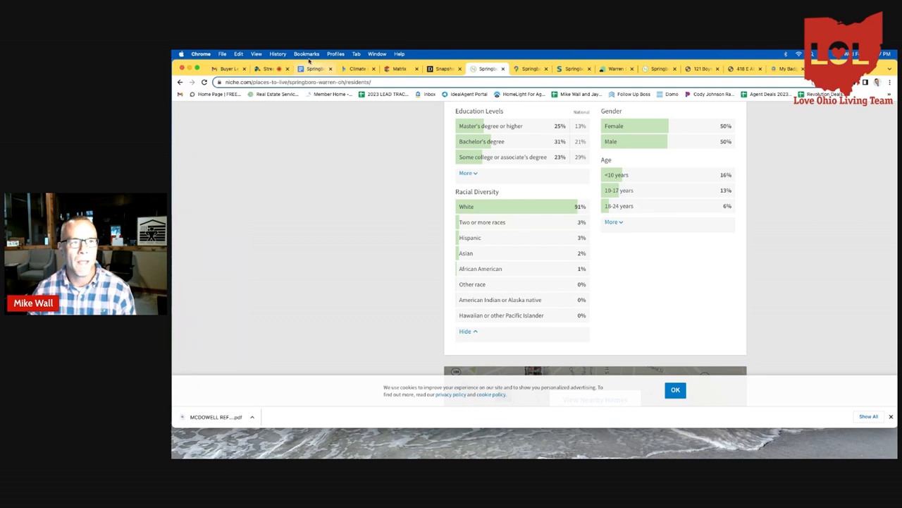
left_click(315, 69)
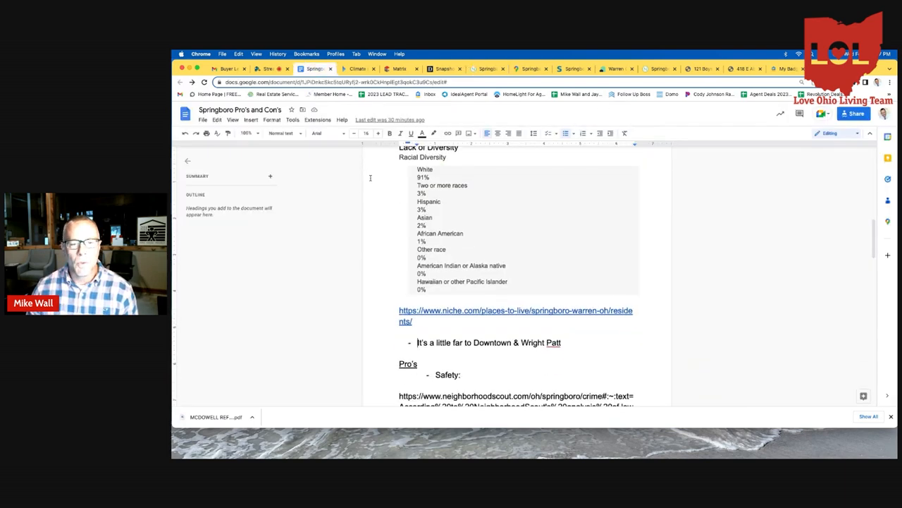
scroll("down", 3)
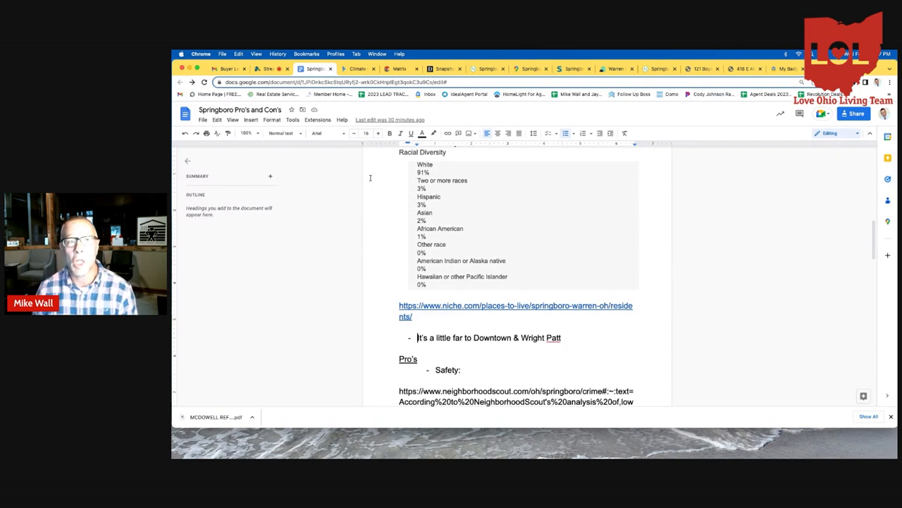
mouse_move(504, 96)
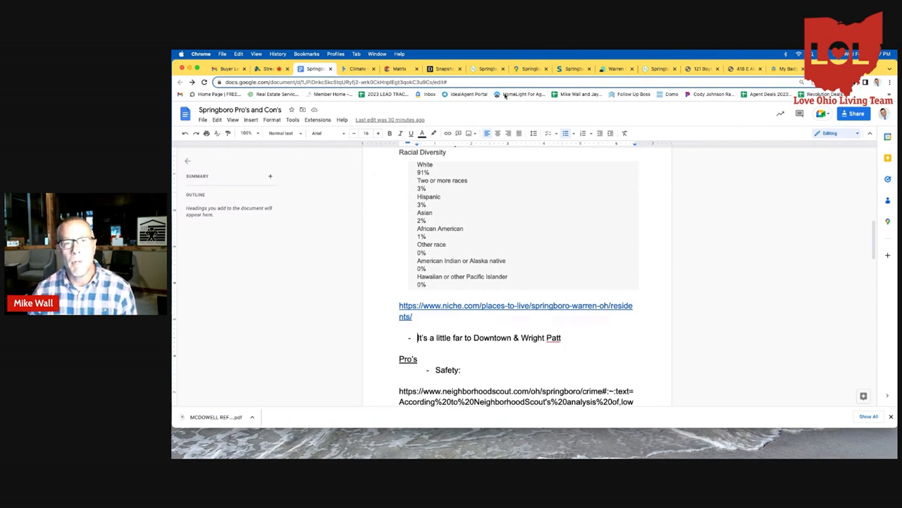
left_click(530, 69)
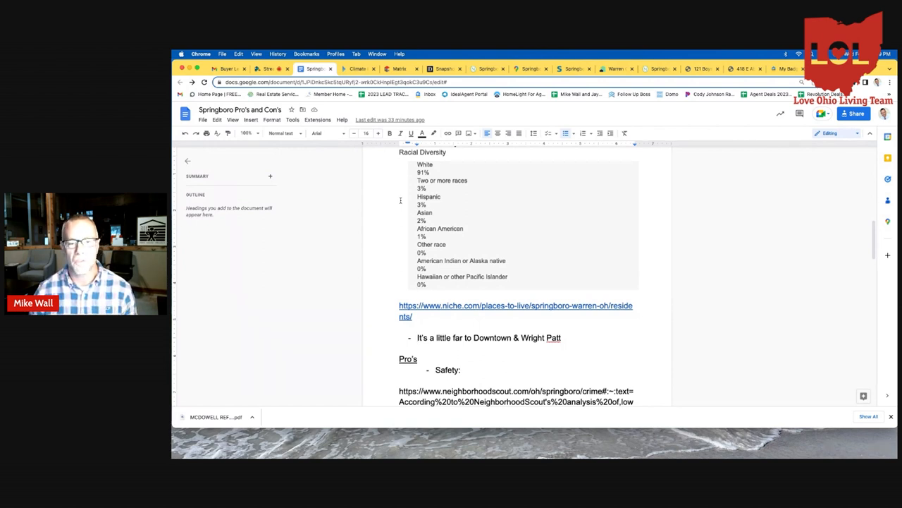
mouse_move(384, 261)
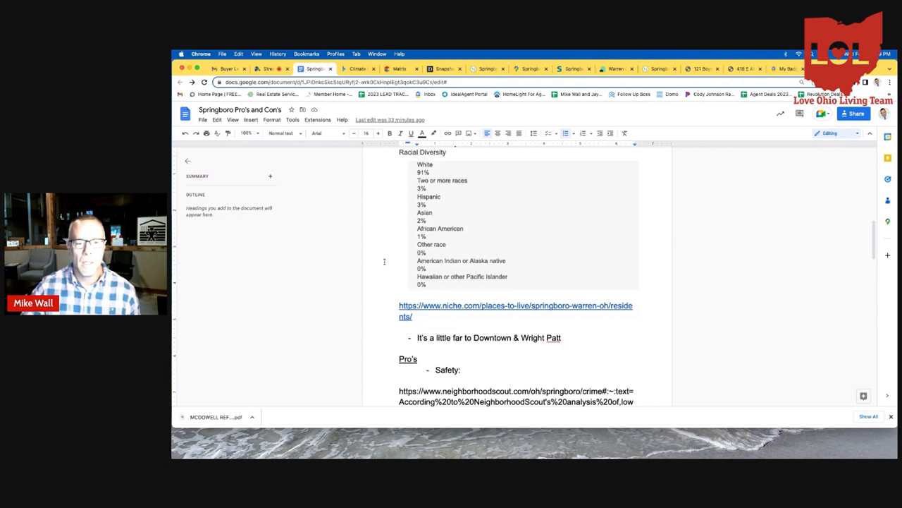
Step: Scroll past the Safety link to the newer-housing section and open the Warren County housing page
scroll("down", 3)
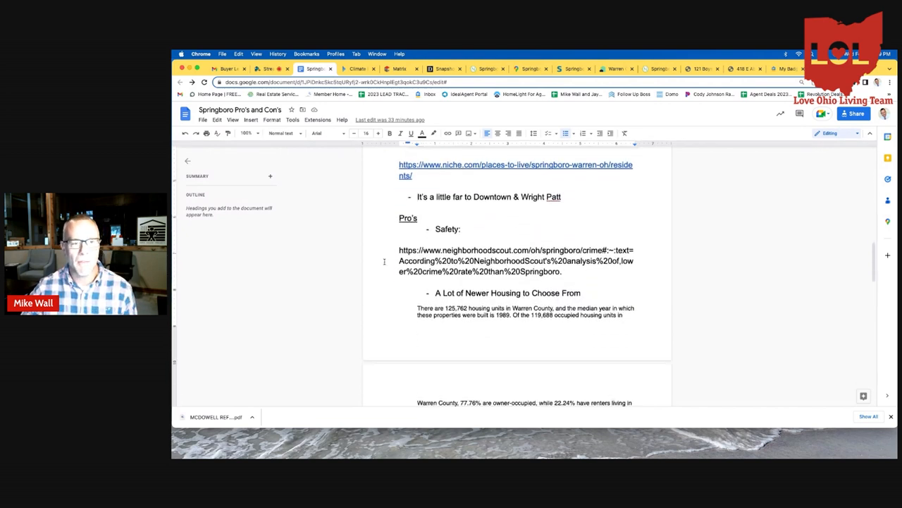
scroll("up", 3)
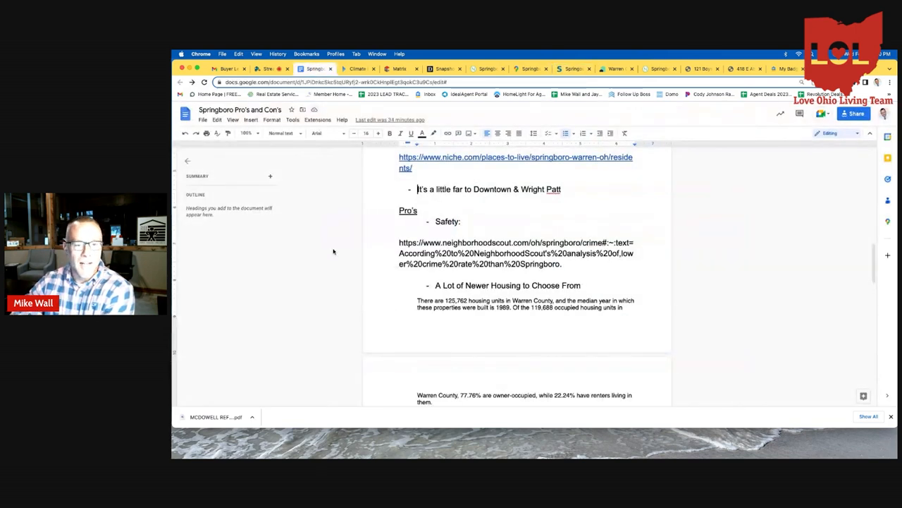
scroll("down", 3)
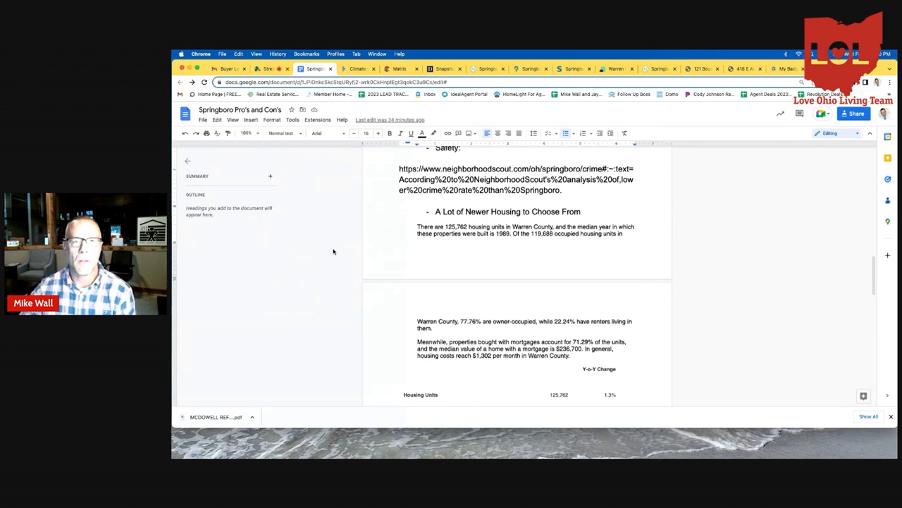
left_click(614, 68)
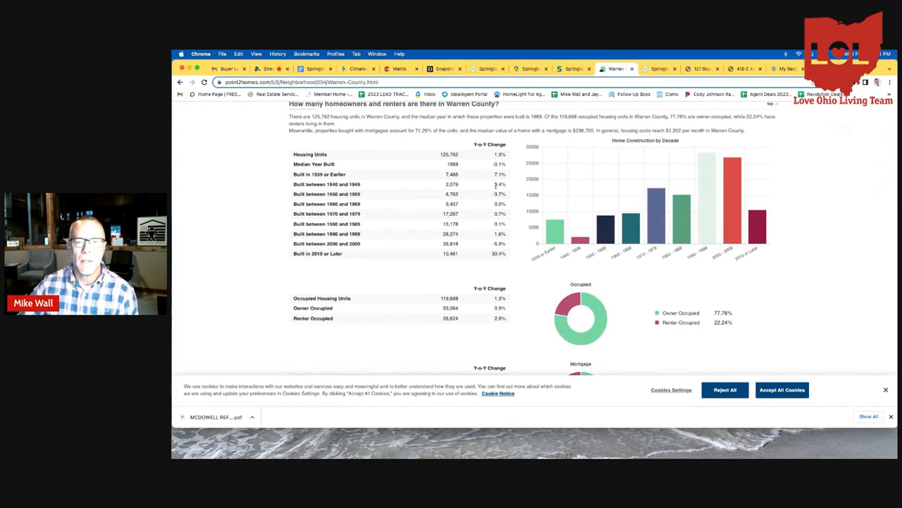
mouse_move(430, 256)
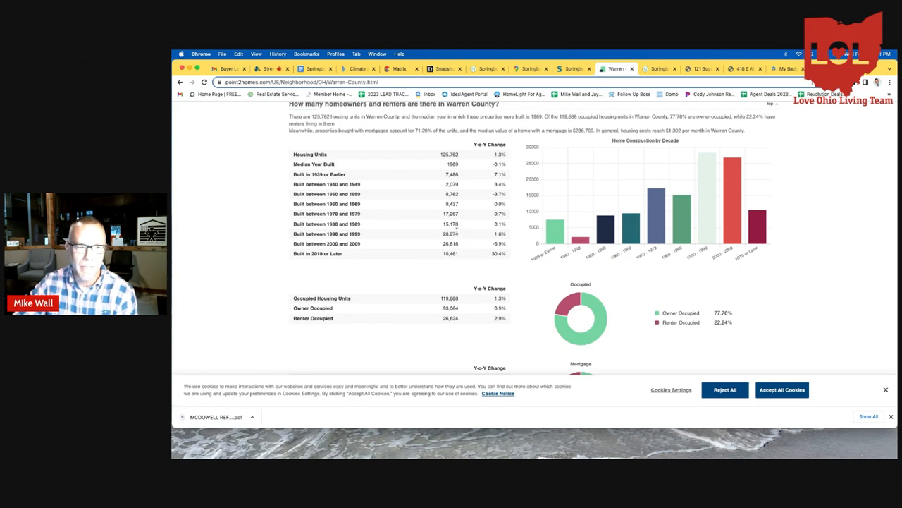
mouse_move(457, 243)
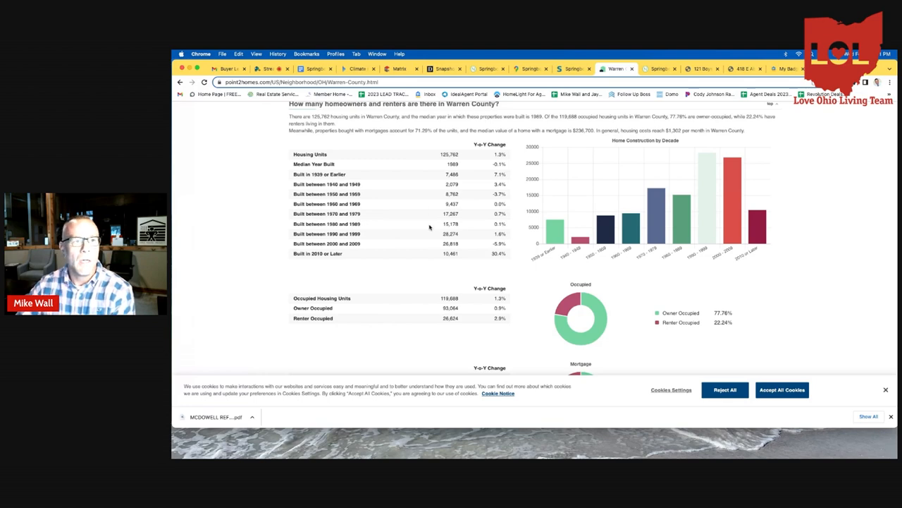
Step: Return to the Google Doc's newer-housing section with the Warren County figures
left_click(315, 69)
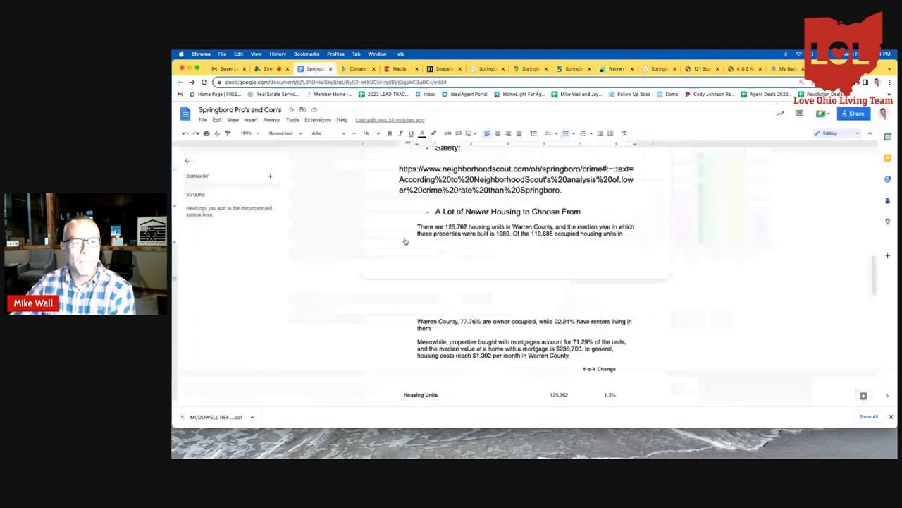
Step: Scroll the Springboro document down to the Schools section
scroll("down", 3)
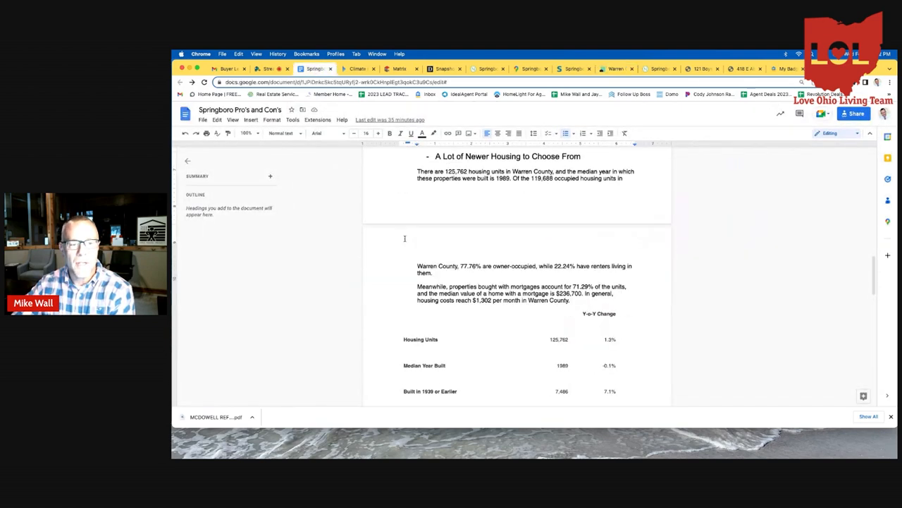
scroll("down", 3)
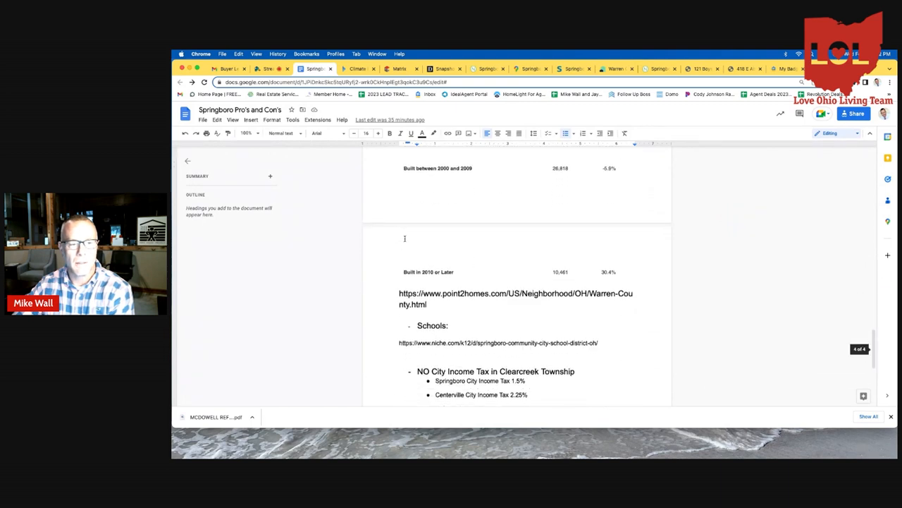
scroll("down", 3)
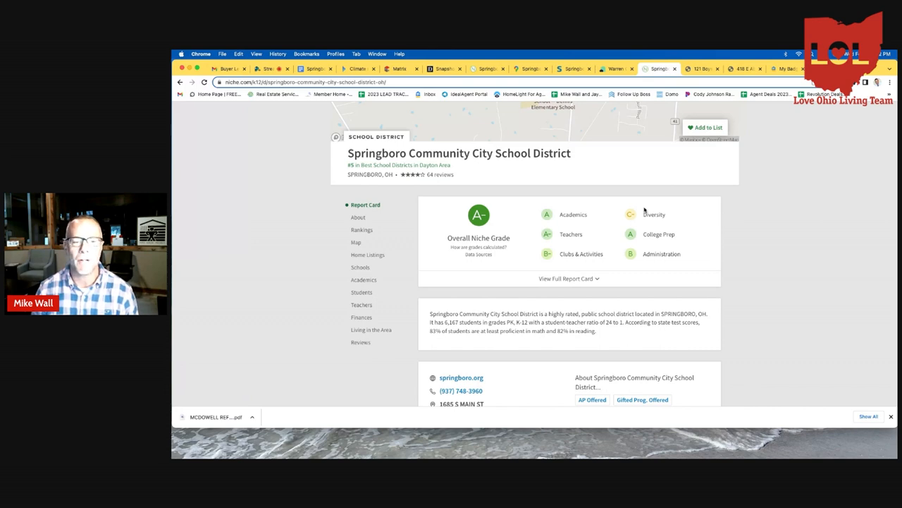
Step: Scroll Niche's Springboro district page past About to its report card, enrollment and #79-of-607 ranking
scroll("down", 3)
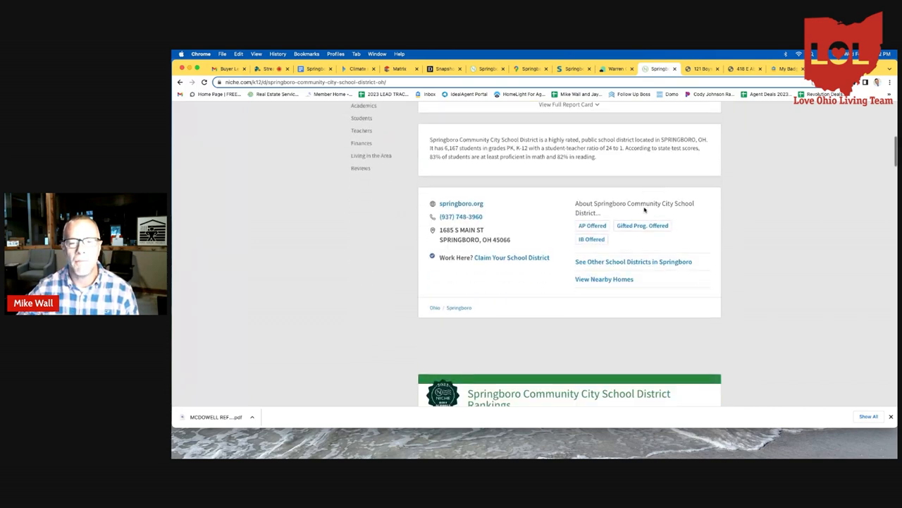
scroll("down", 3)
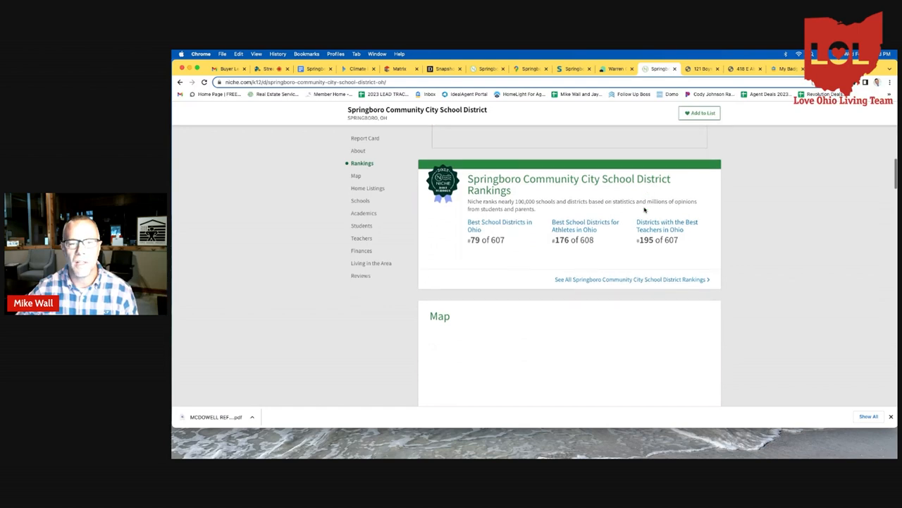
scroll("down", 3)
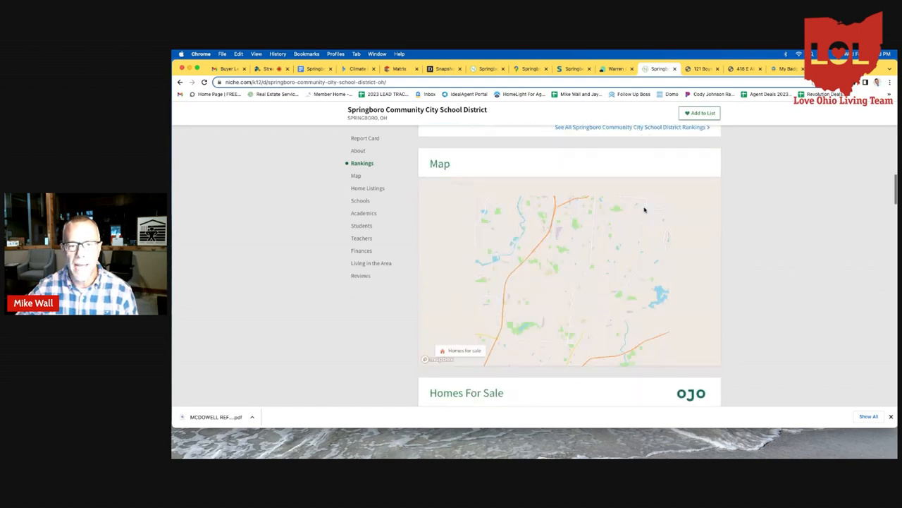
scroll("up", 3)
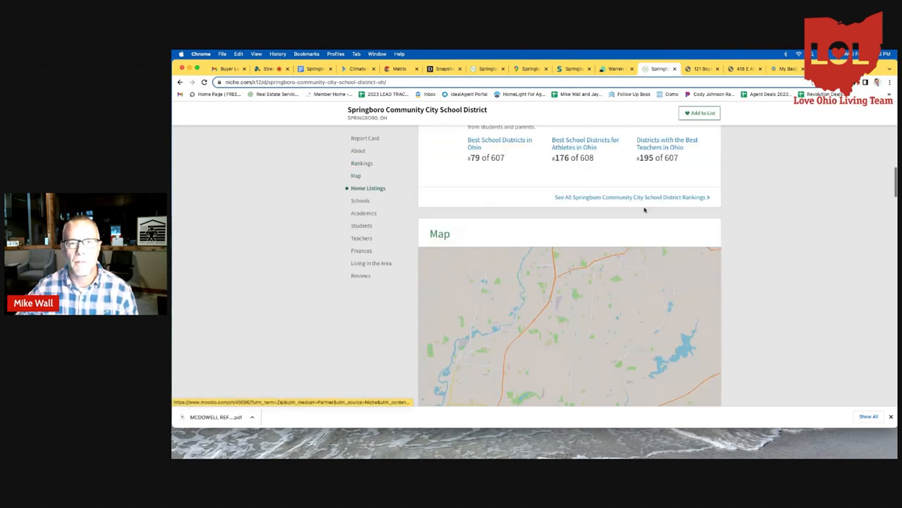
scroll("up", 3)
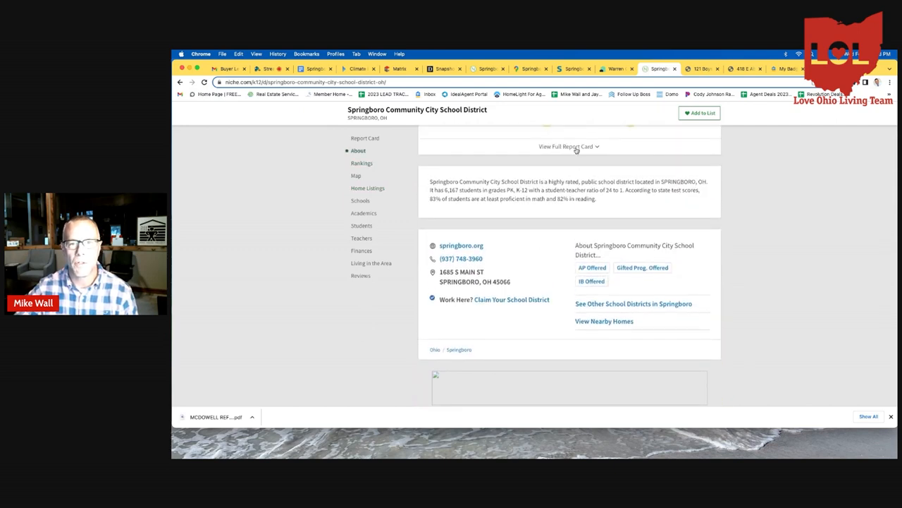
left_click(568, 146)
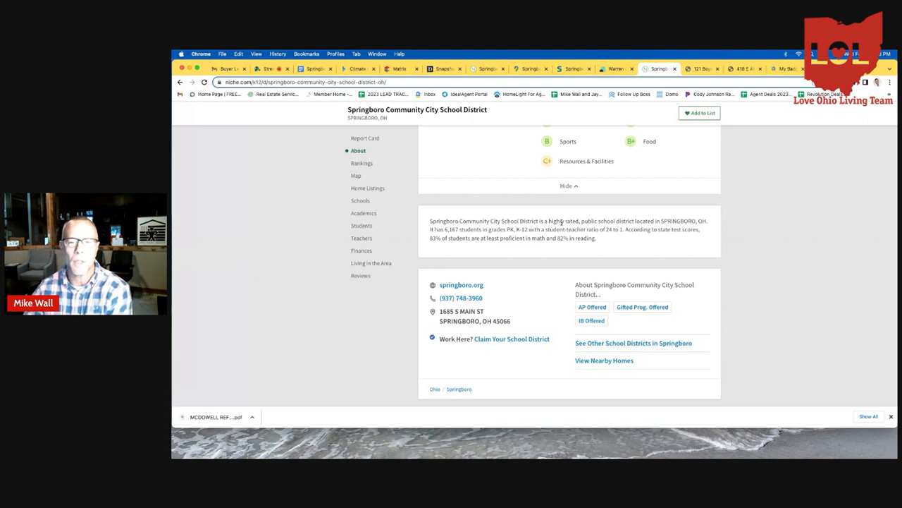
scroll("down", 3)
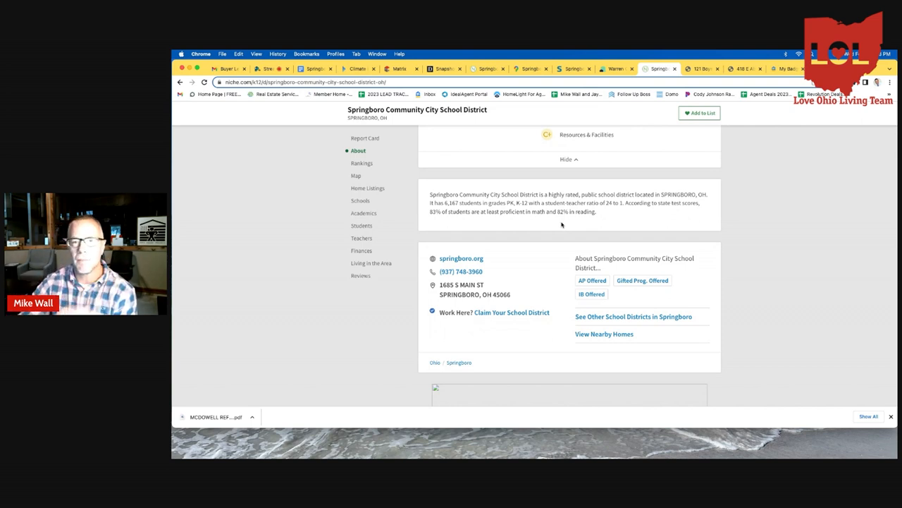
scroll("down", 3)
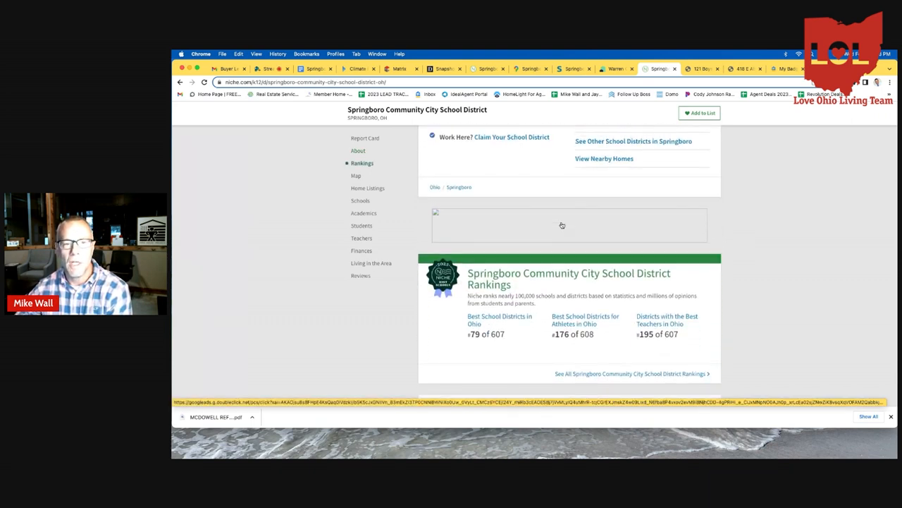
scroll("up", 3)
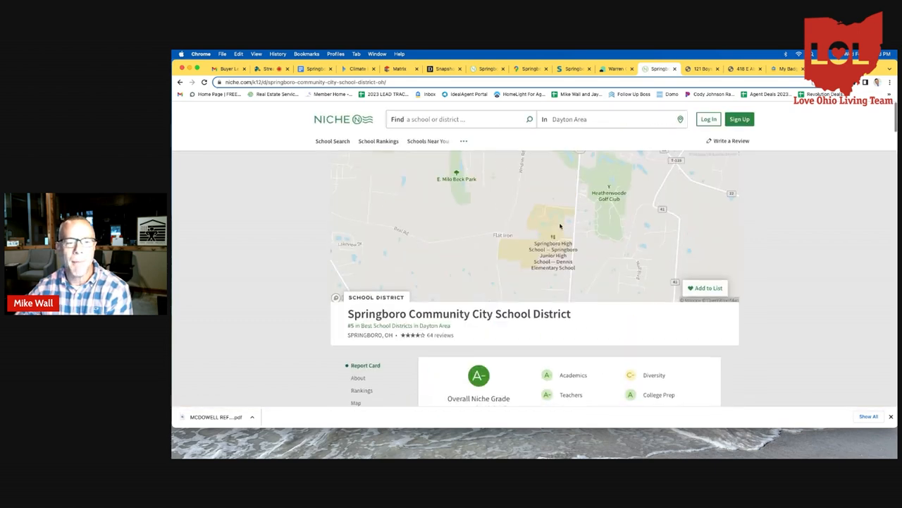
scroll("down", 3)
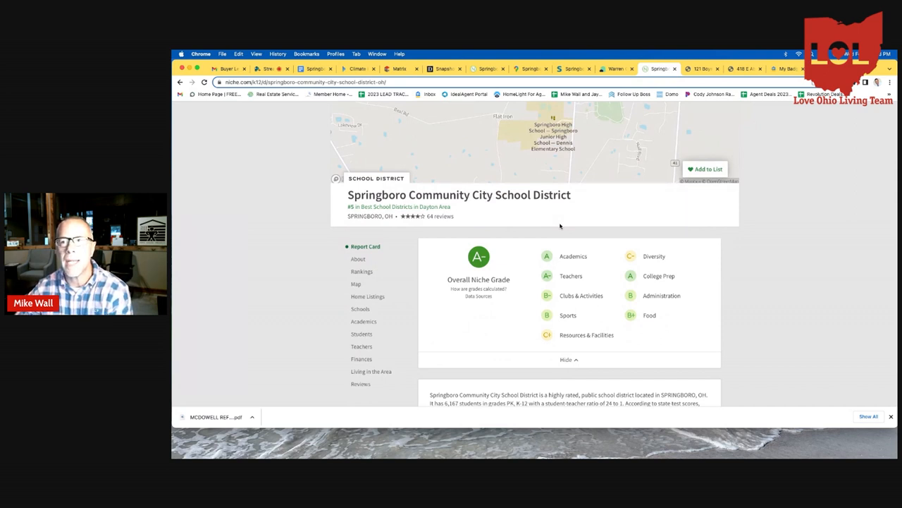
mouse_move(393, 116)
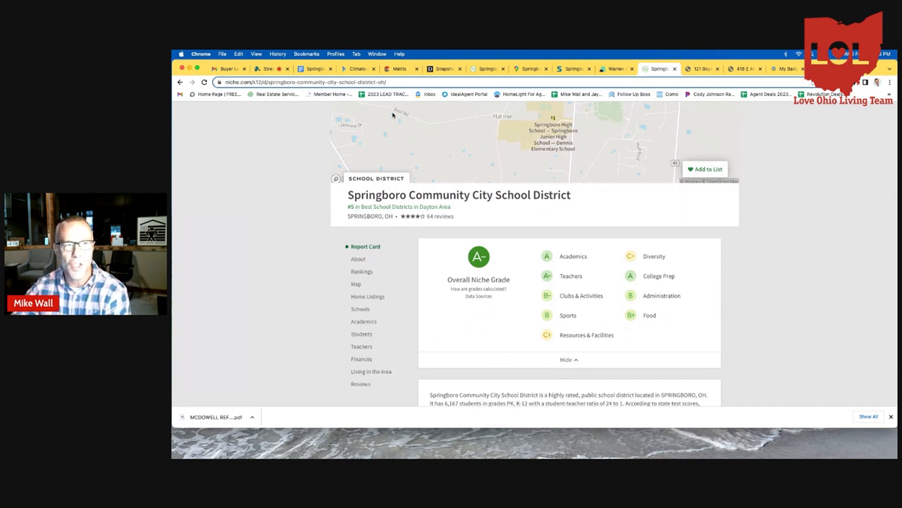